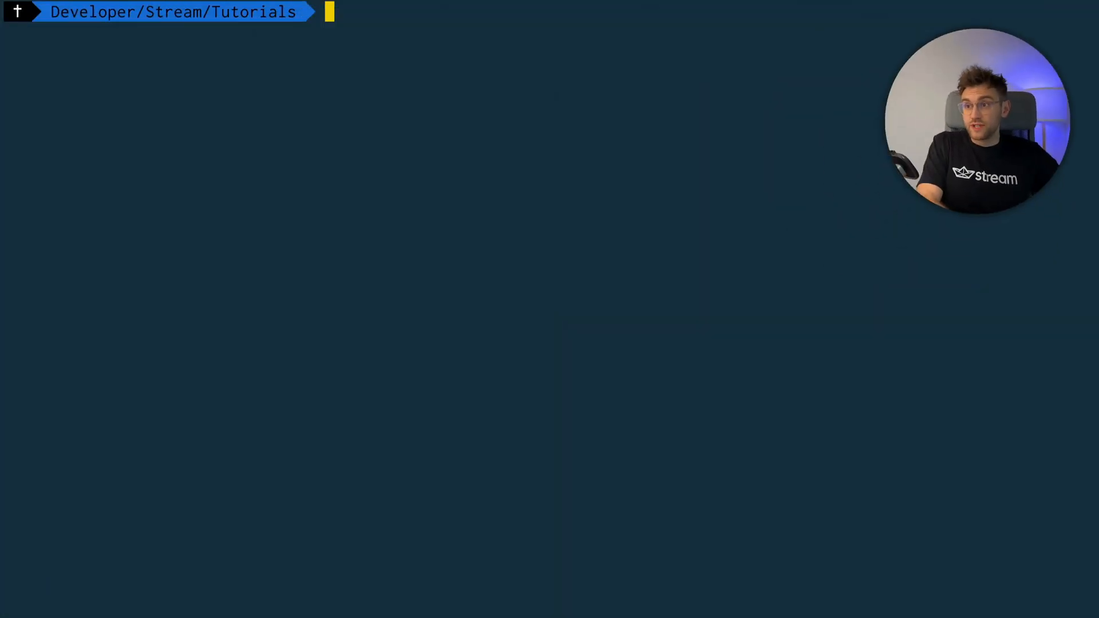
# Check the installed versions with node -v (v20.2.0) and yarn --version (1.22.19)
pyautogui.write('node -v')
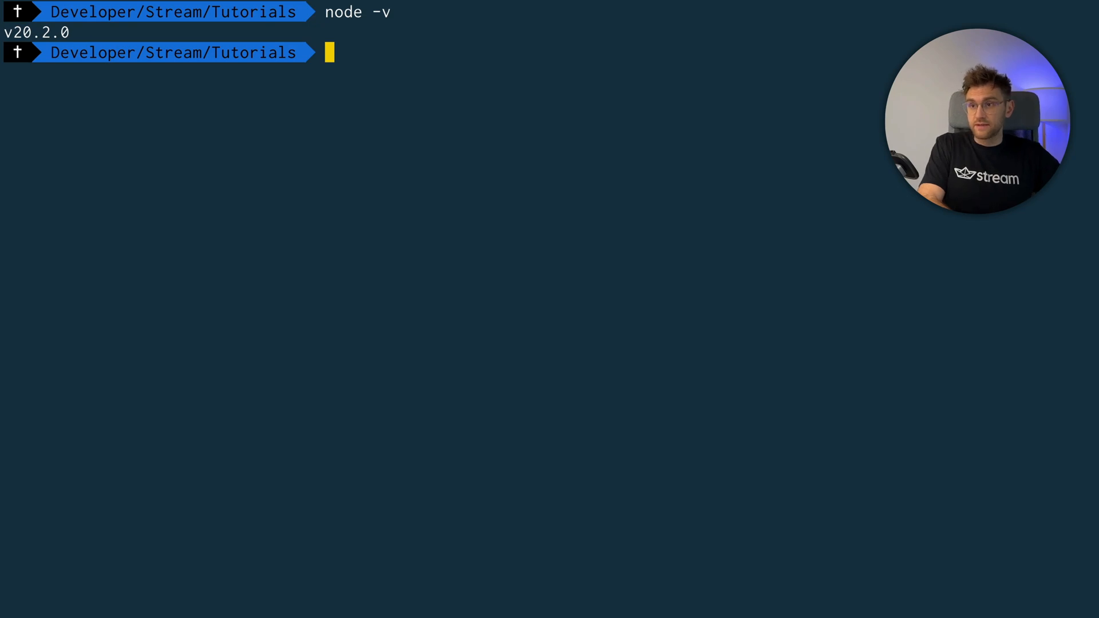
pyautogui.write('yarn --version')
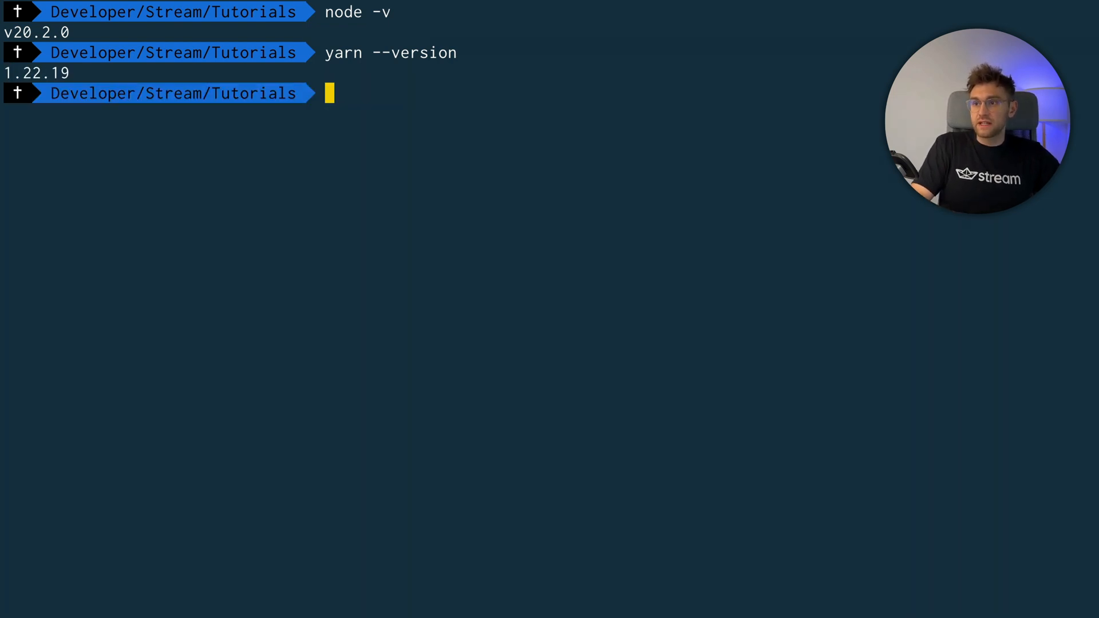
# Scaffold react-video-calling with the Vite react-ts template, then change directory into the project
pyautogui.write('yarn create vite react-video-calling --template react-ts')
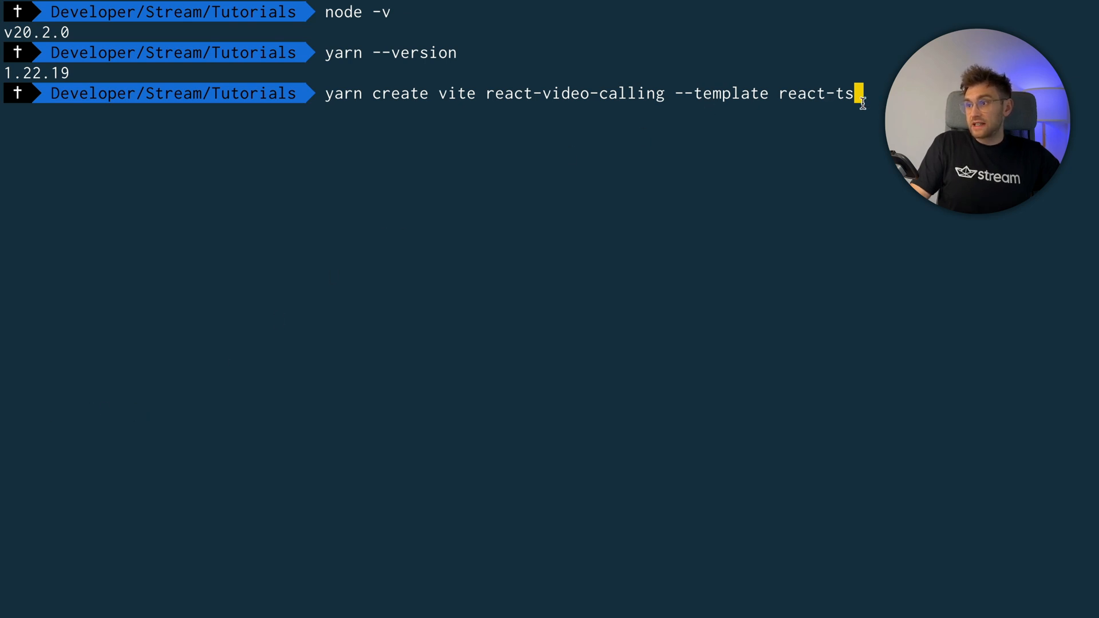
pyautogui.moveTo(471, 237)
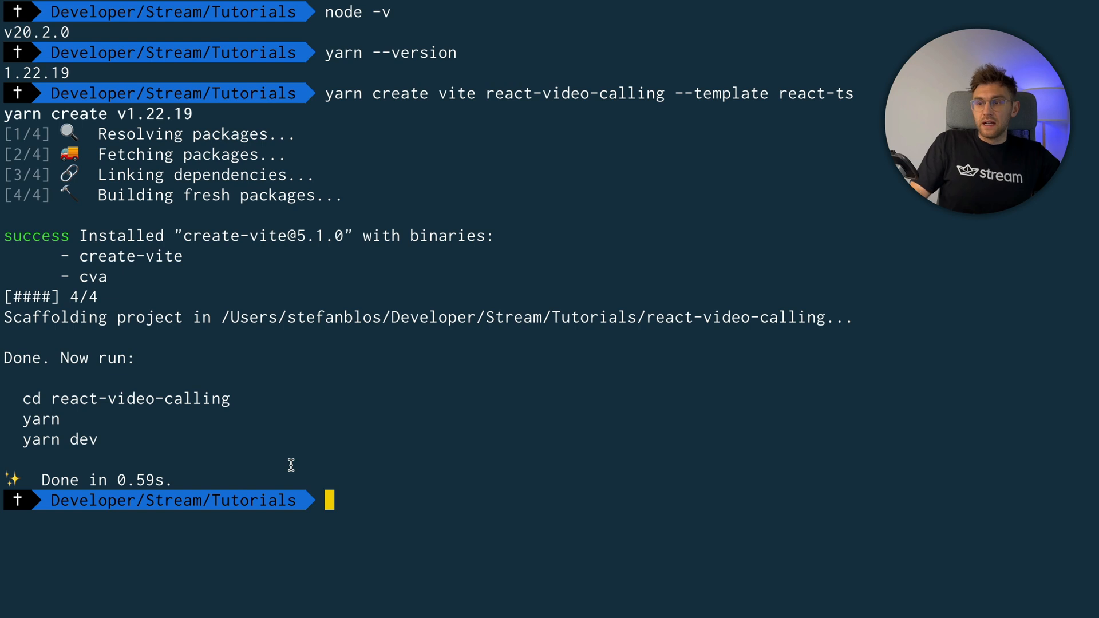
pyautogui.write('cd Tutorials')
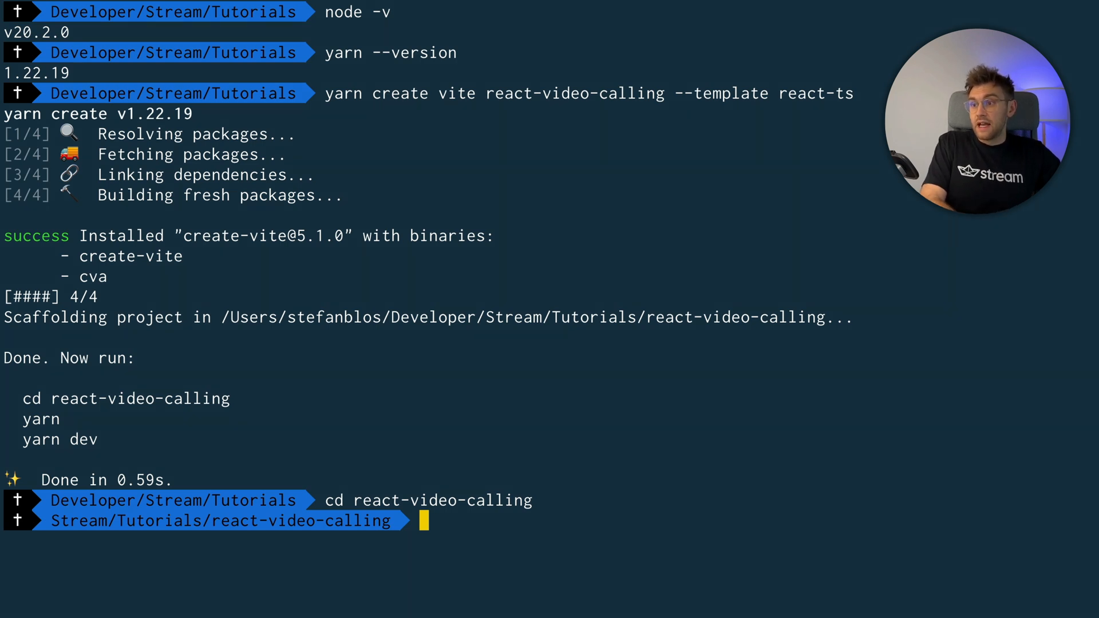
pyautogui.write('yarn add @stream-io/video-react-sdk')
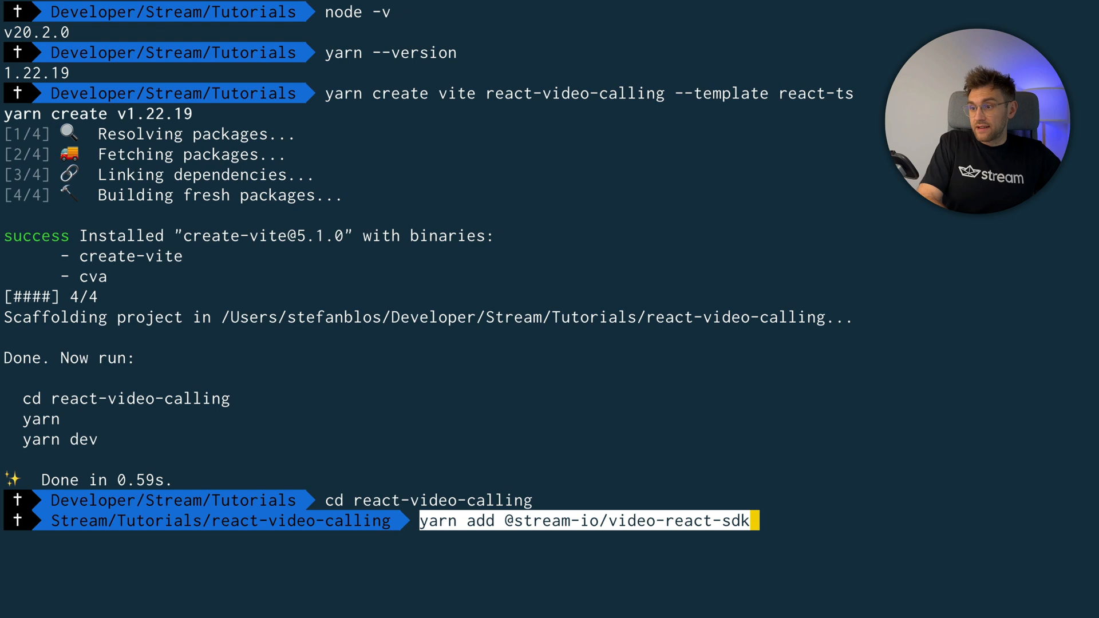
pyautogui.moveTo(617, 523)
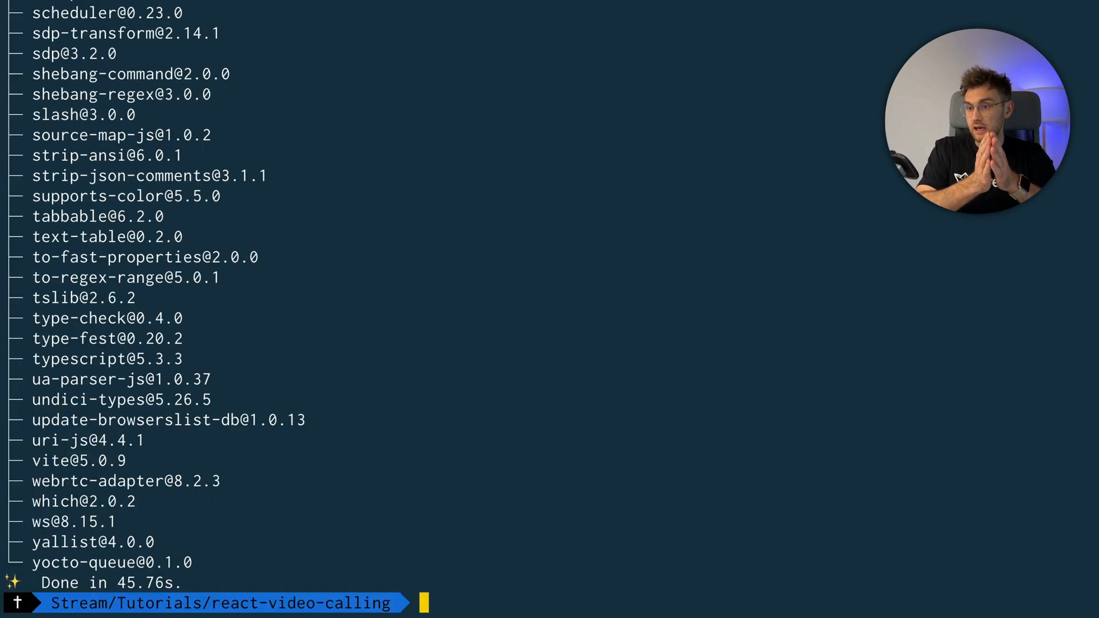
pyautogui.write('yarn add @stream-io/video-react-sdk')
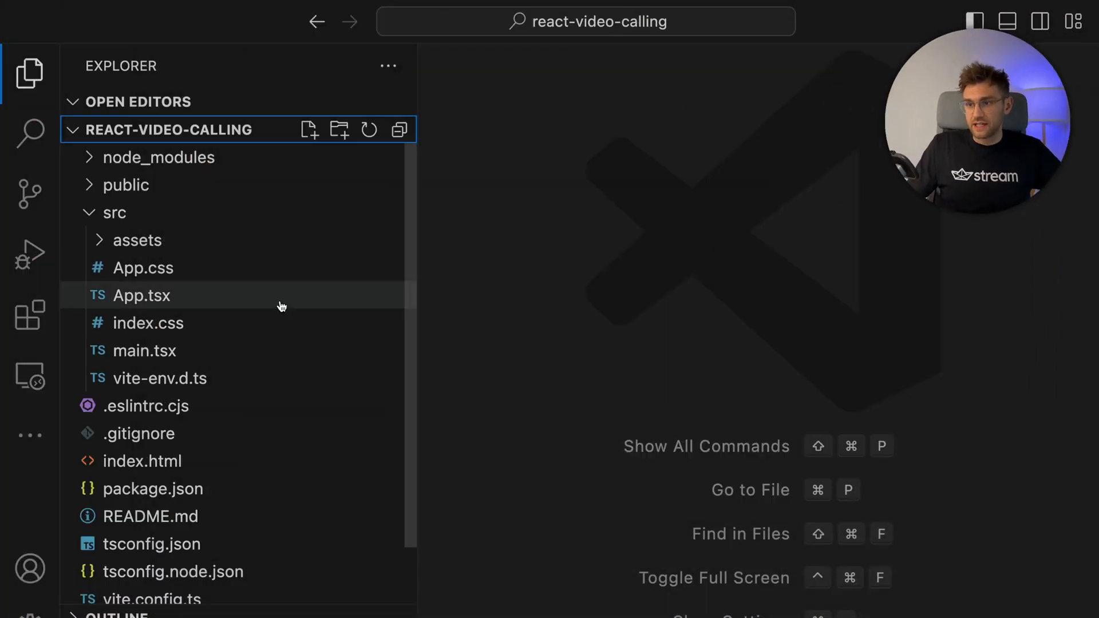
pyautogui.moveTo(142, 296)
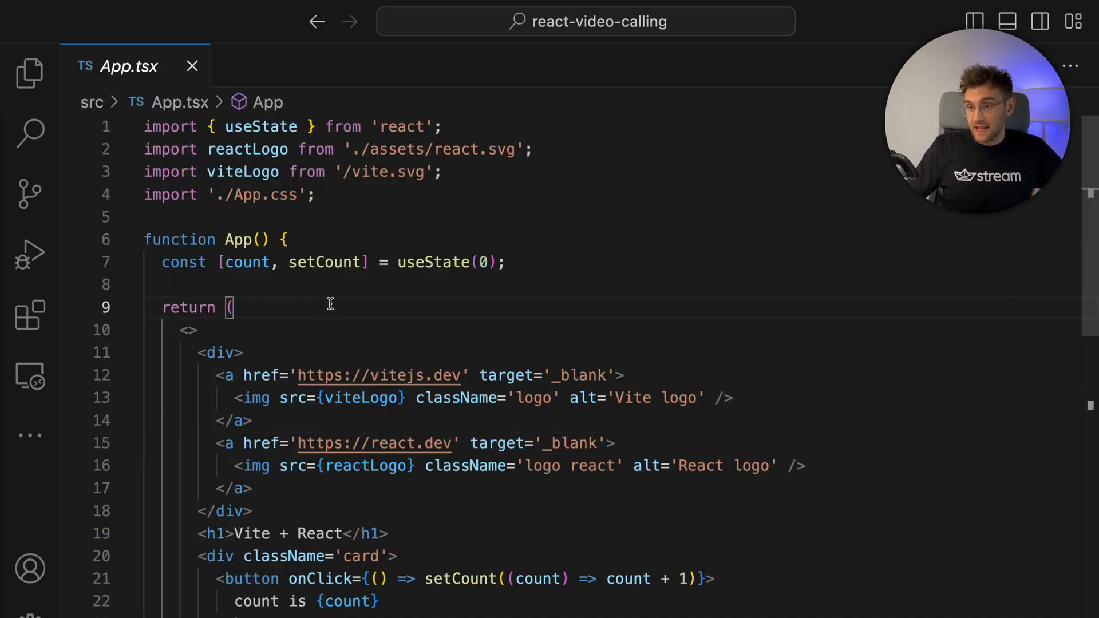
# Select and delete all the starter code in src/App.tsx
pyautogui.press('ctrl+a')
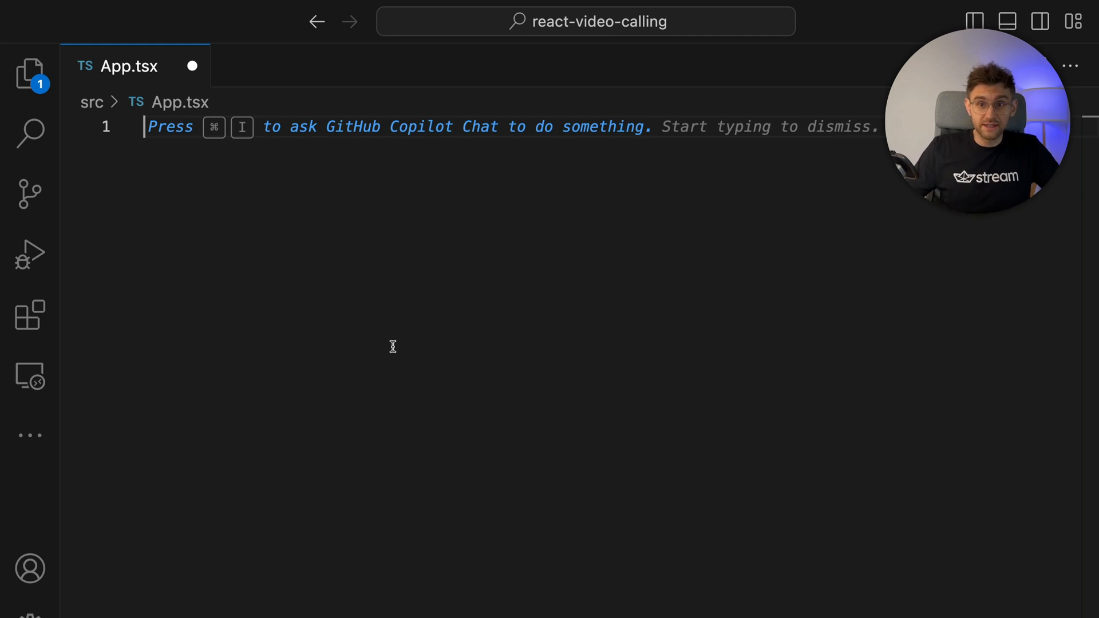
pyautogui.moveTo(522, 311)
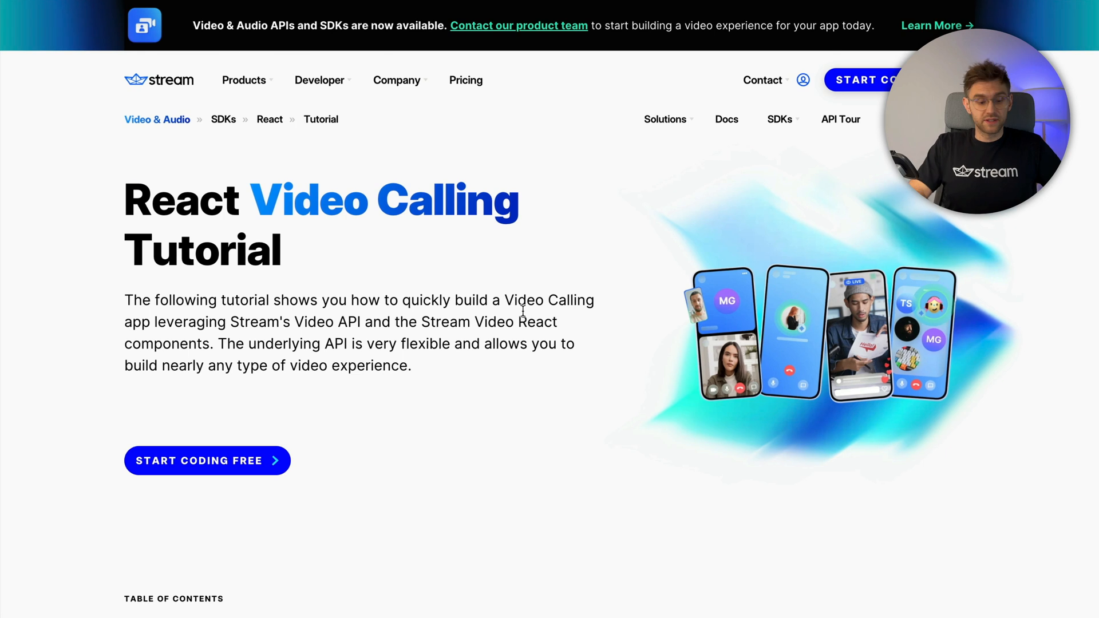
pyautogui.moveTo(522, 316)
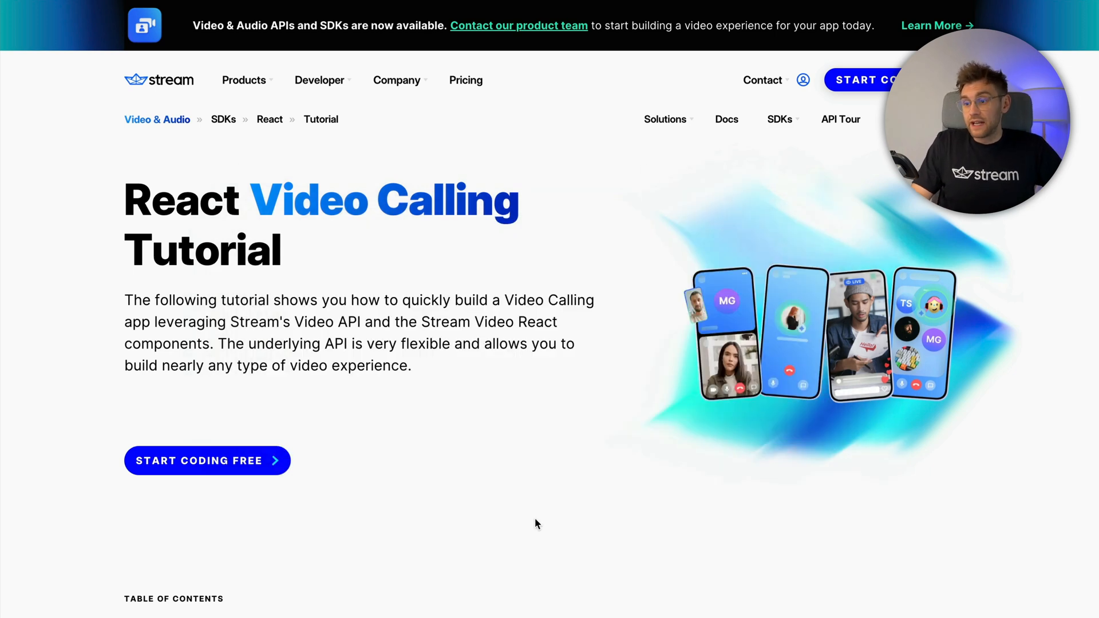
# Find the tutorial's credentials table and copy the API key value
pyautogui.scroll(-3)
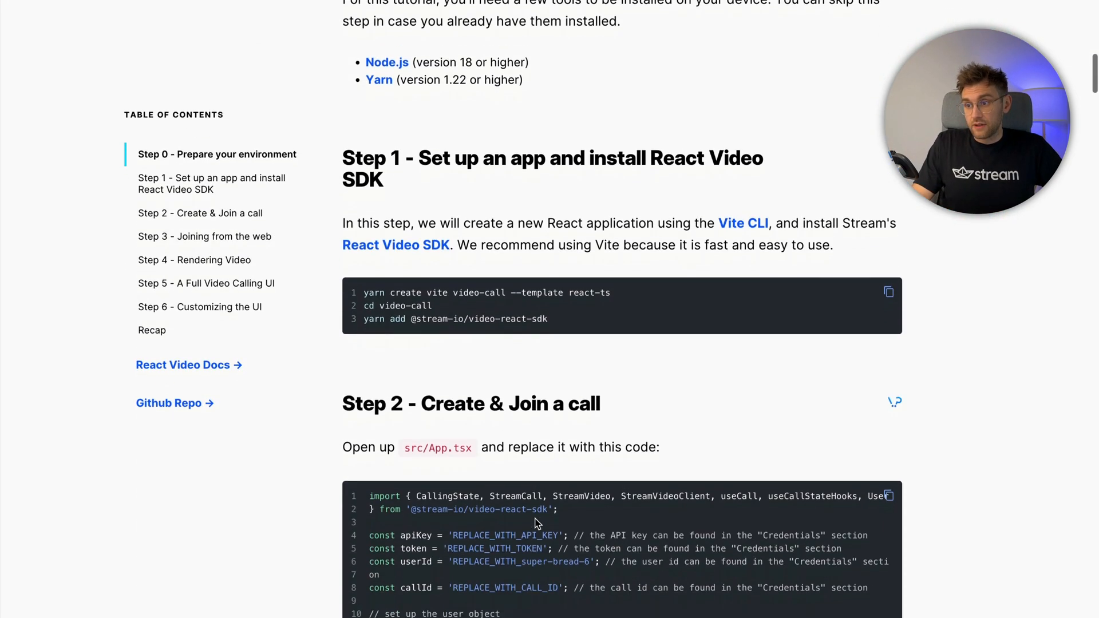
pyautogui.scroll(-3)
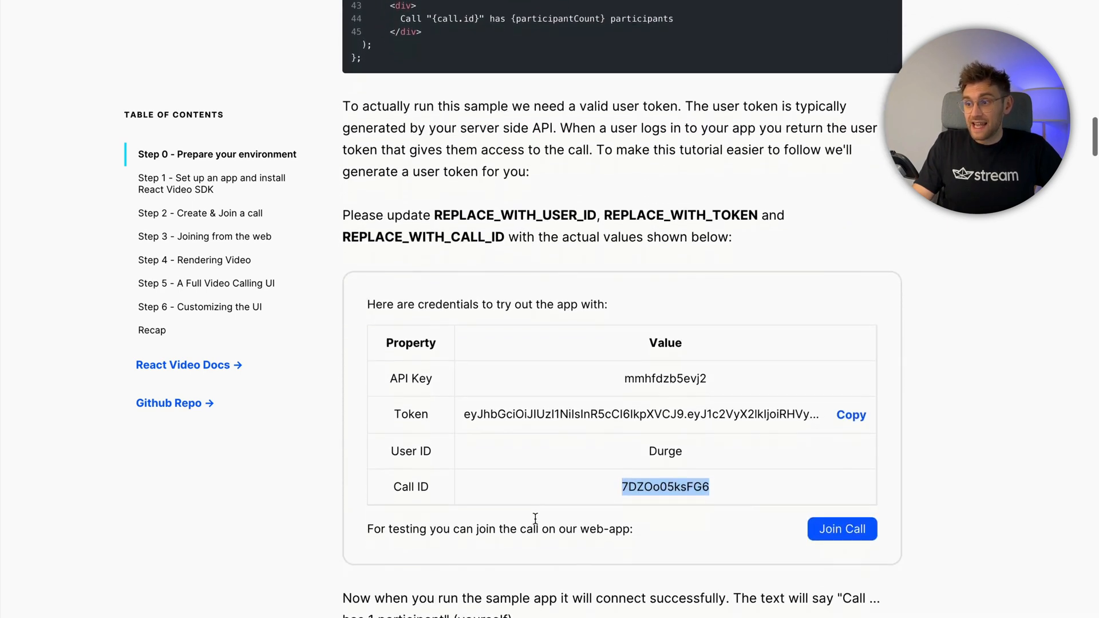
pyautogui.scroll(-3)
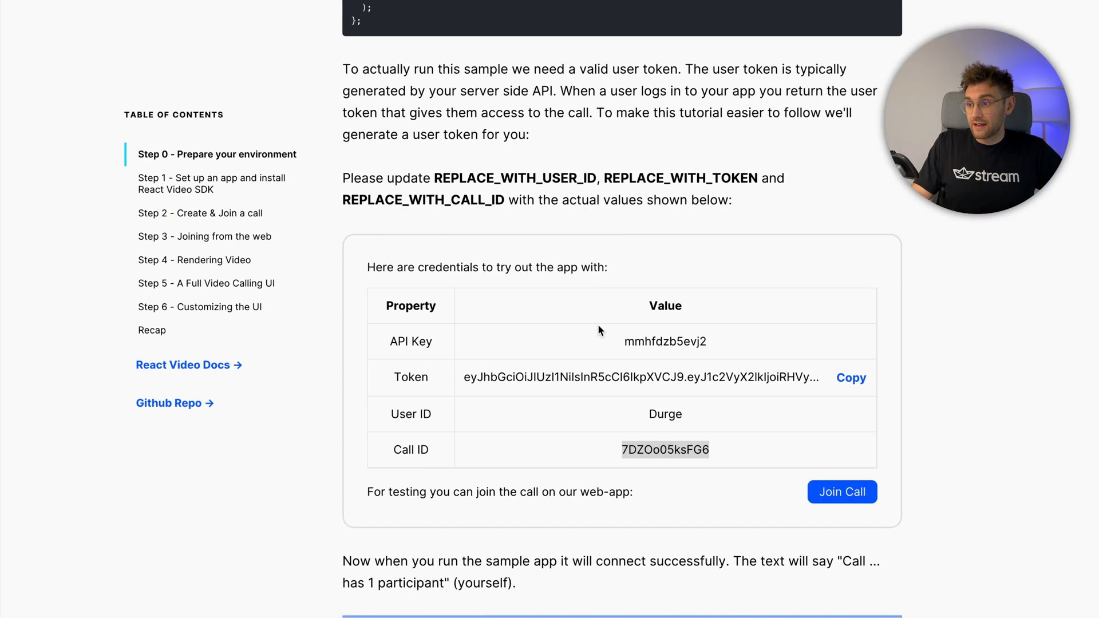
pyautogui.doubleClick(664, 449)
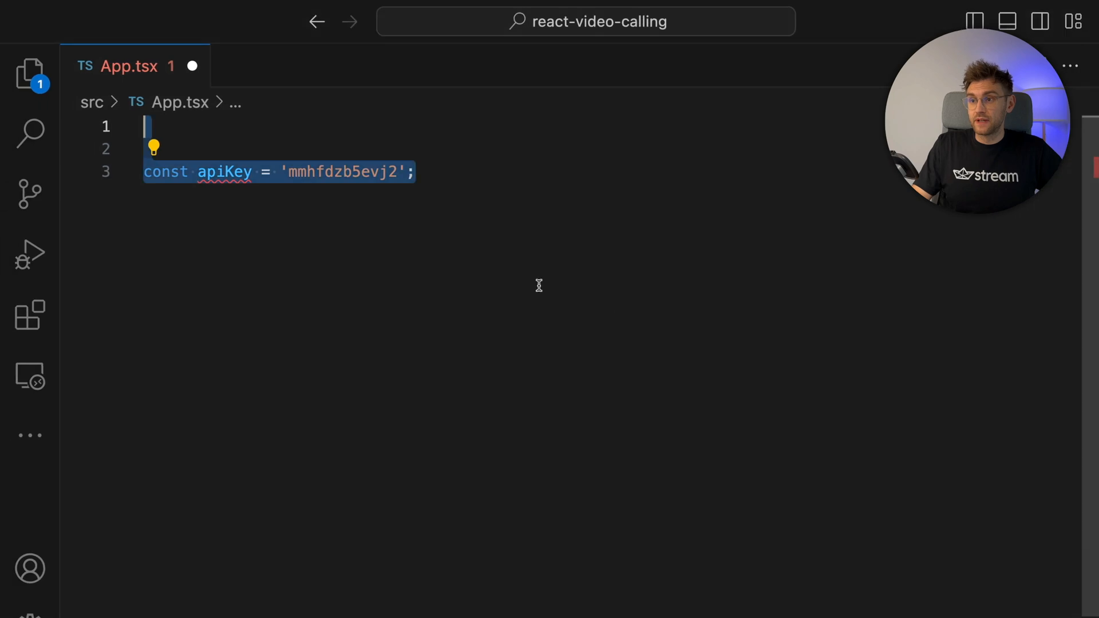
# Add token and callId '7DZOo05ksFG6' constants below the apiKey line
pyautogui.click(384, 203)
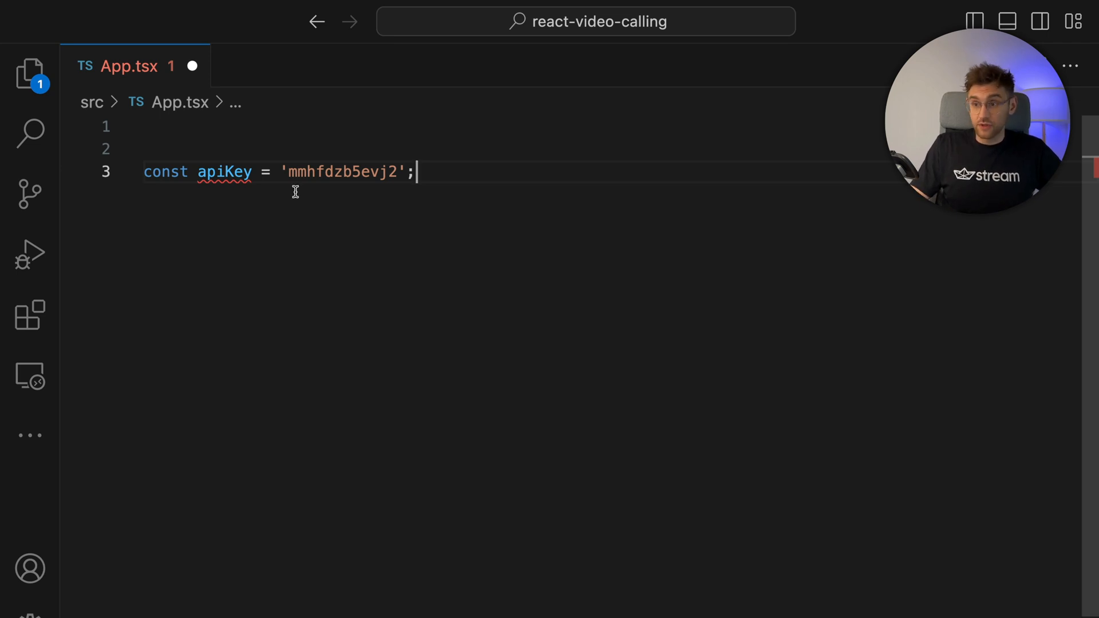
pyautogui.write("const token = 'eyJhbGciOiJIUzI1NiIsInR5cCI6IkpXVCJ9...'")
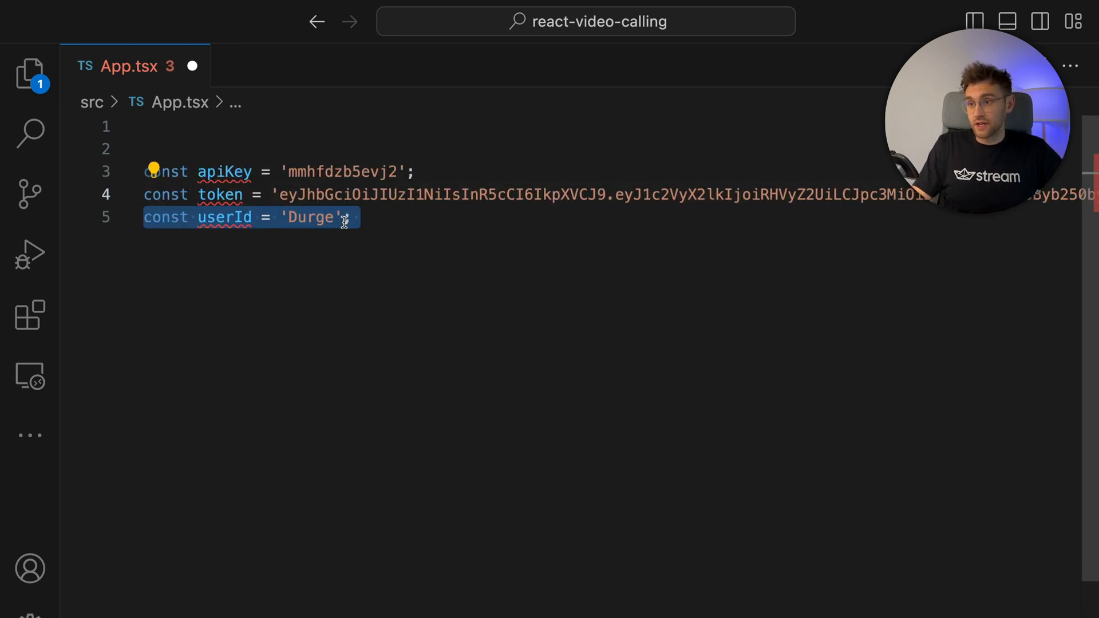
pyautogui.write("const callId = '7DZOo05ksFG6';")
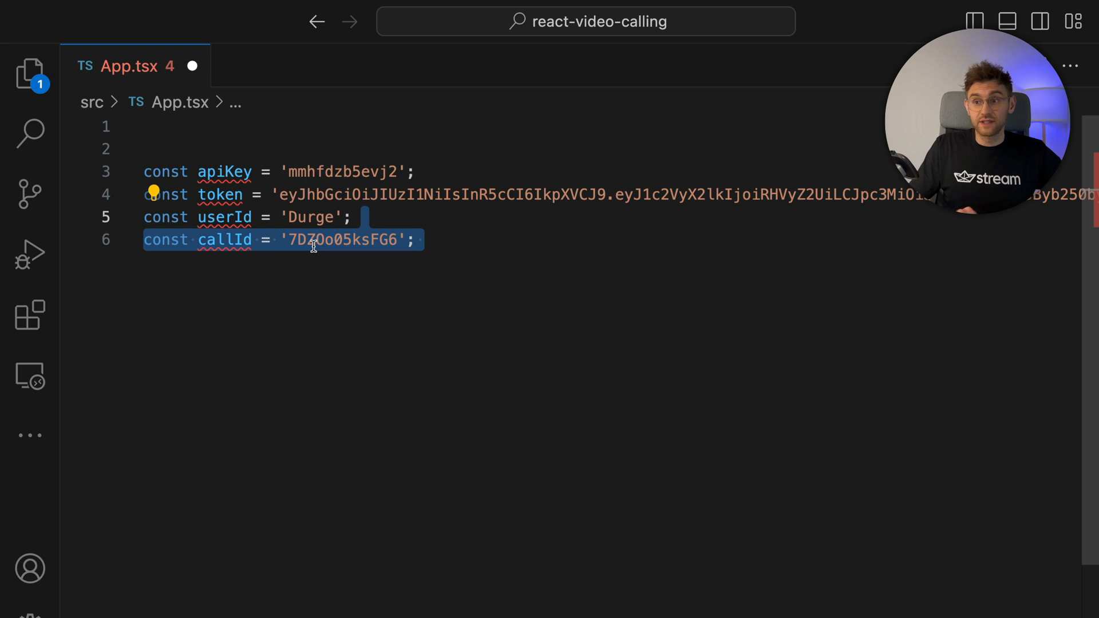
pyautogui.moveTo(345, 327)
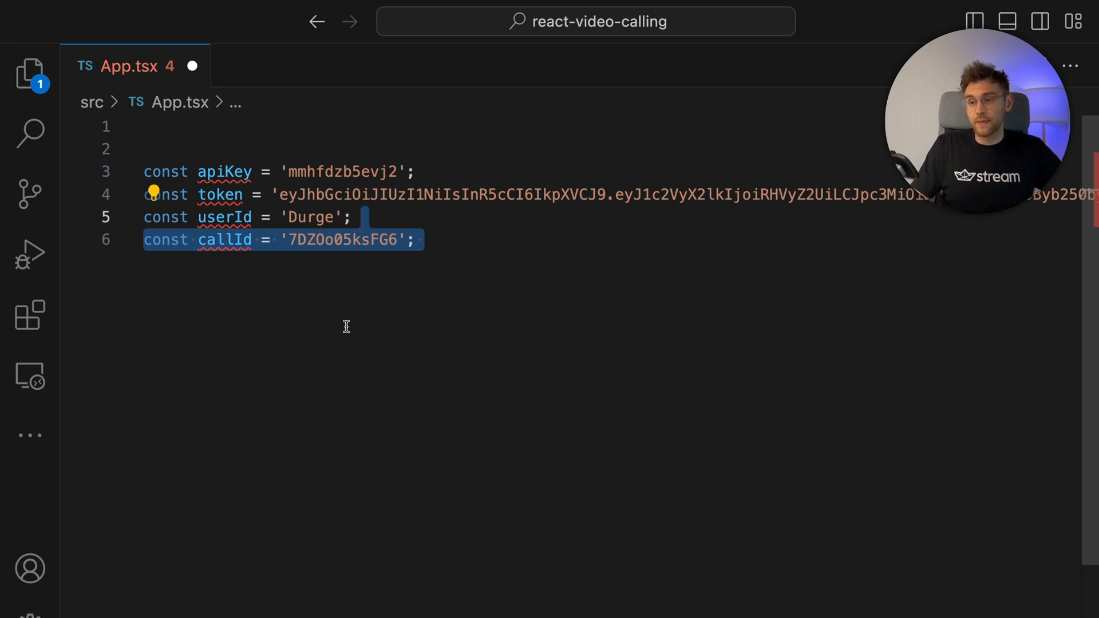
# Import User and StreamVideoClient, create the client, and join call 'default' with create: true
pyautogui.write("import { User } from '@stream-io/video-react-sdk';")
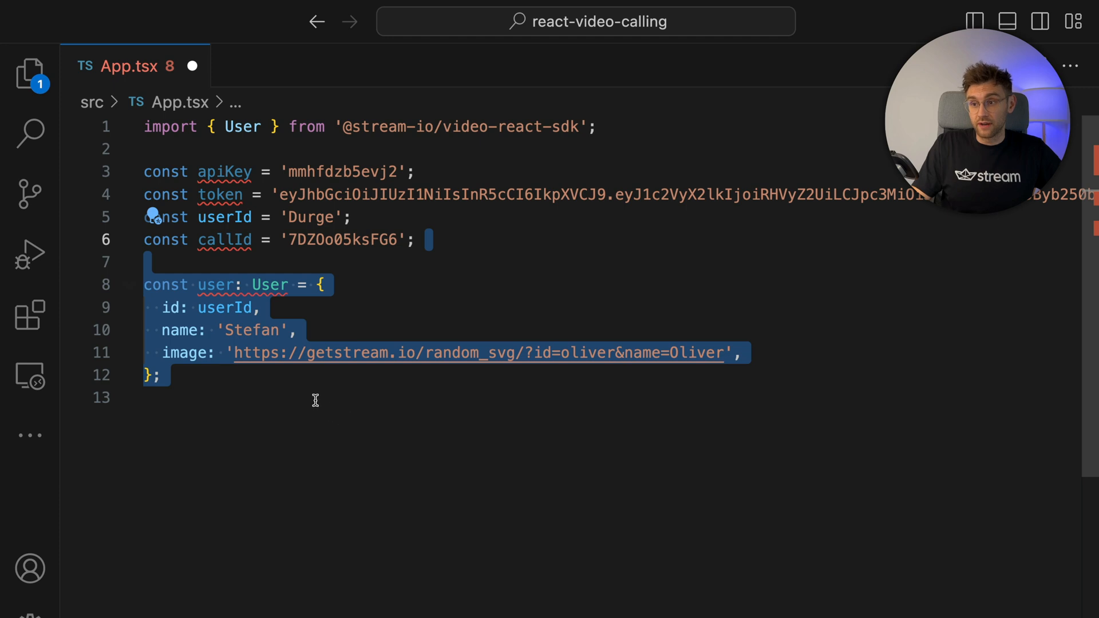
pyautogui.moveTo(200, 324)
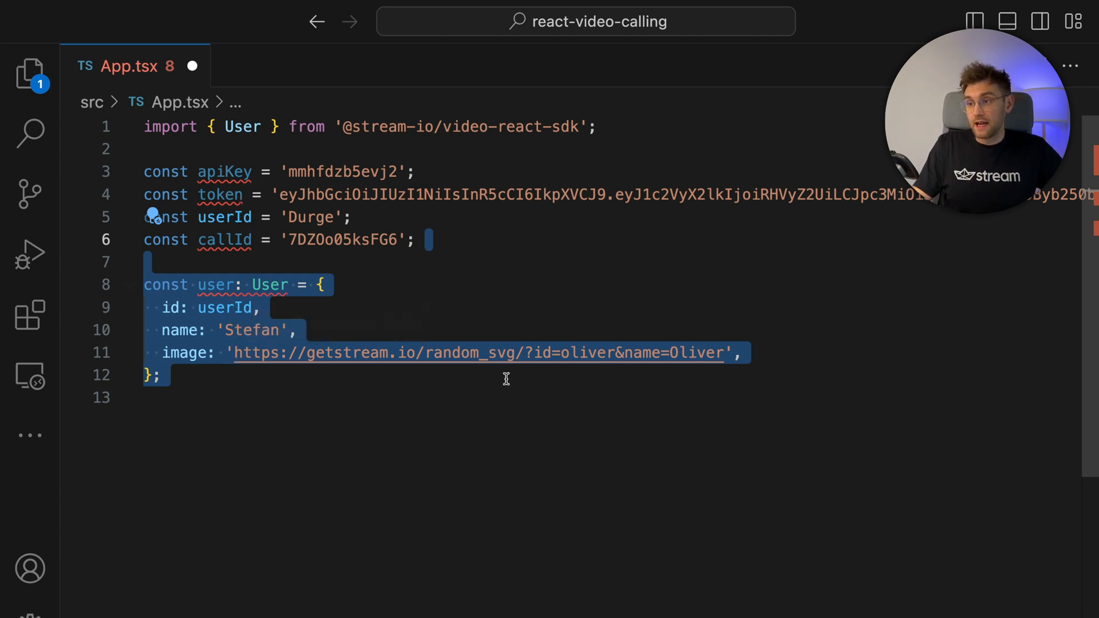
pyautogui.write('StreamVideoClient,')
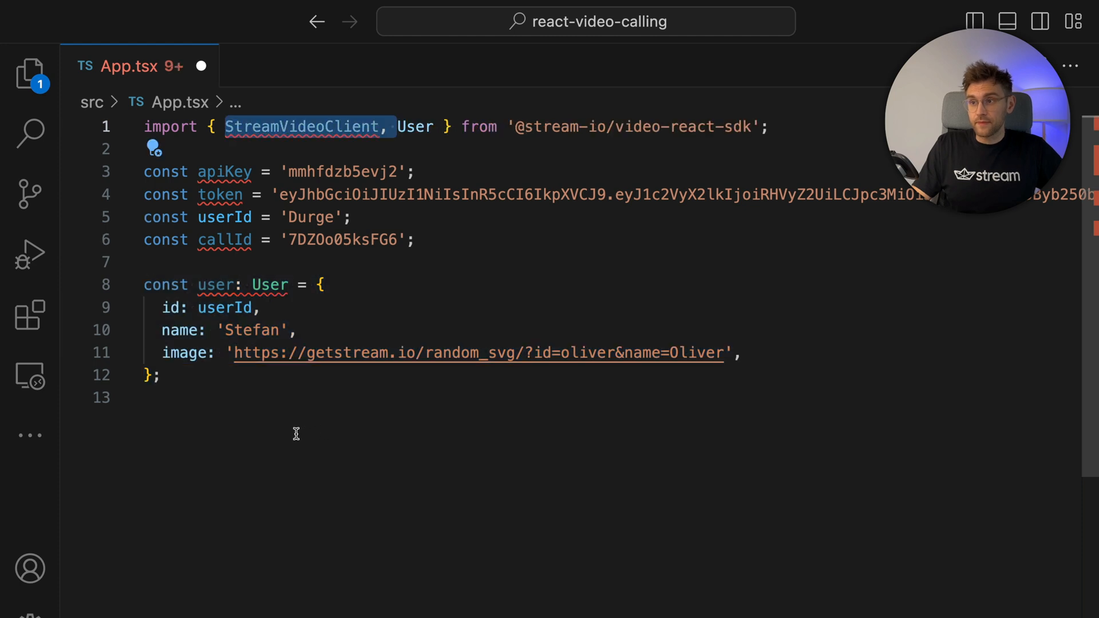
pyautogui.moveTo(305, 126)
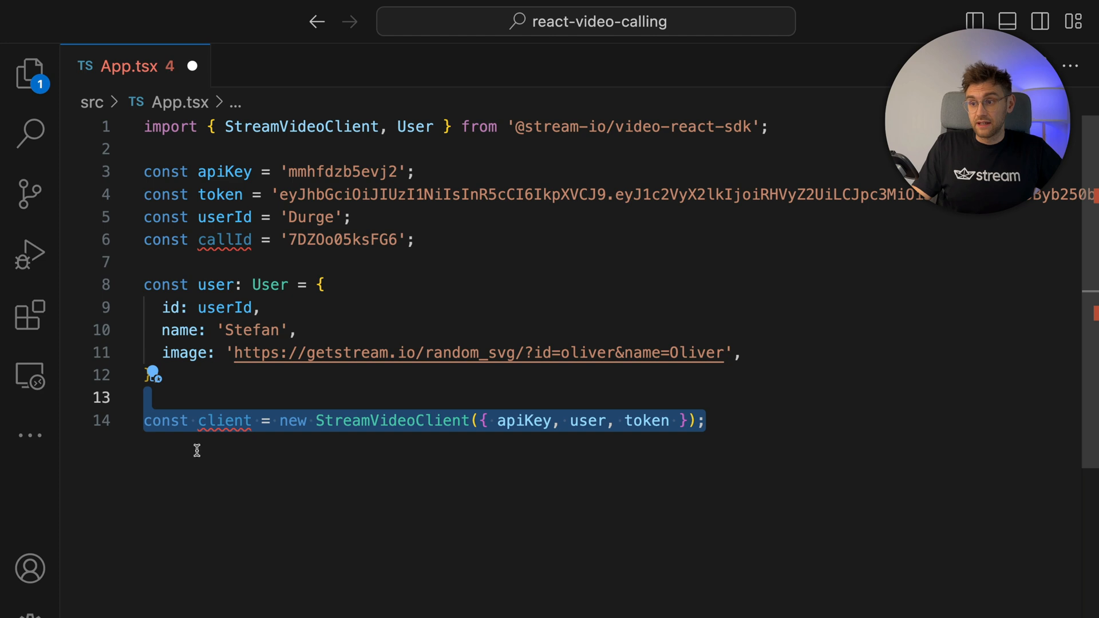
pyautogui.moveTo(224, 421)
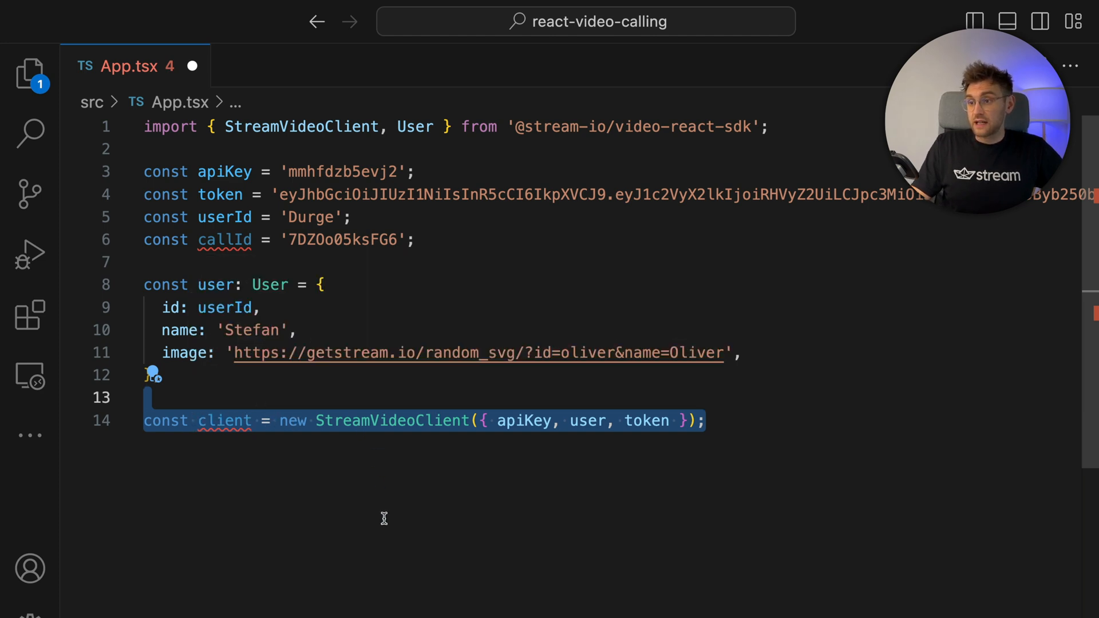
pyautogui.moveTo(522, 421)
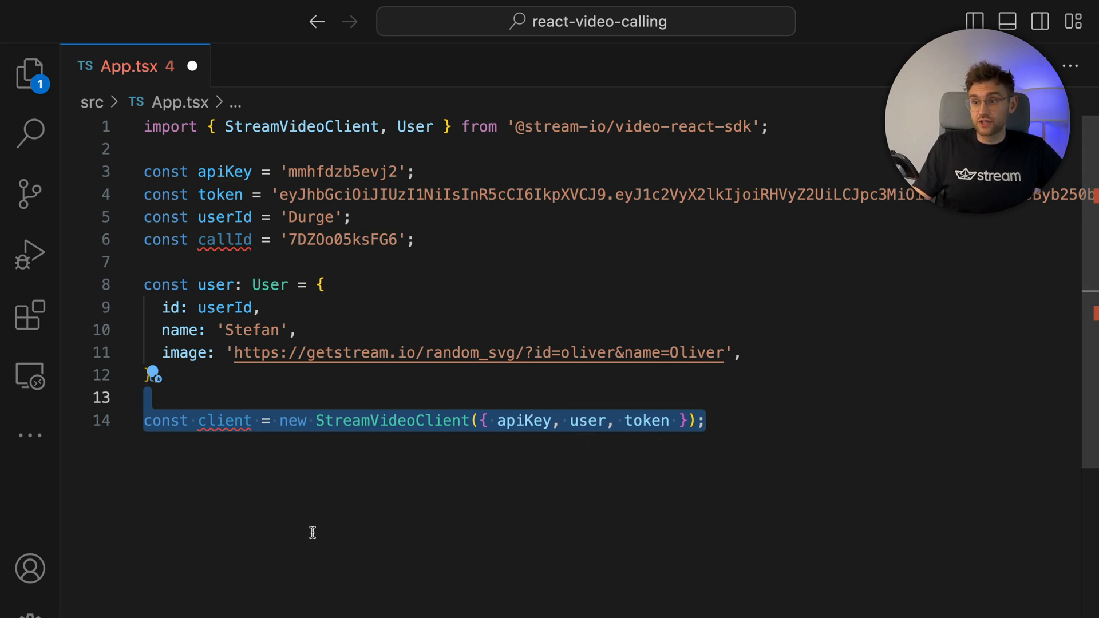
pyautogui.write("const call = client.call('default', callId);")
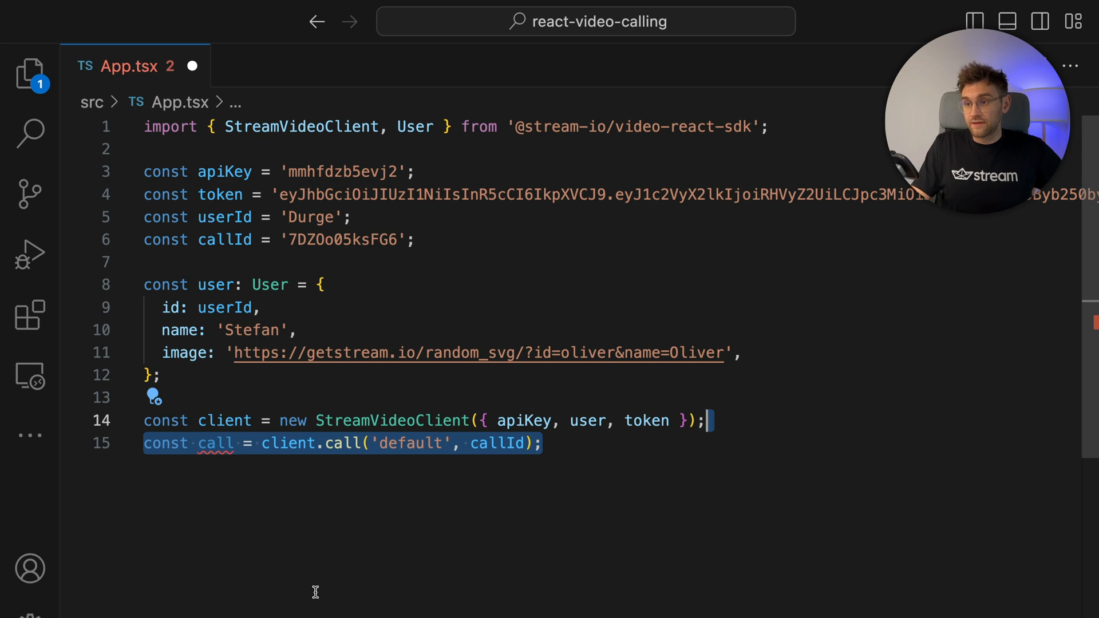
pyautogui.write('call.join({ create: true });')
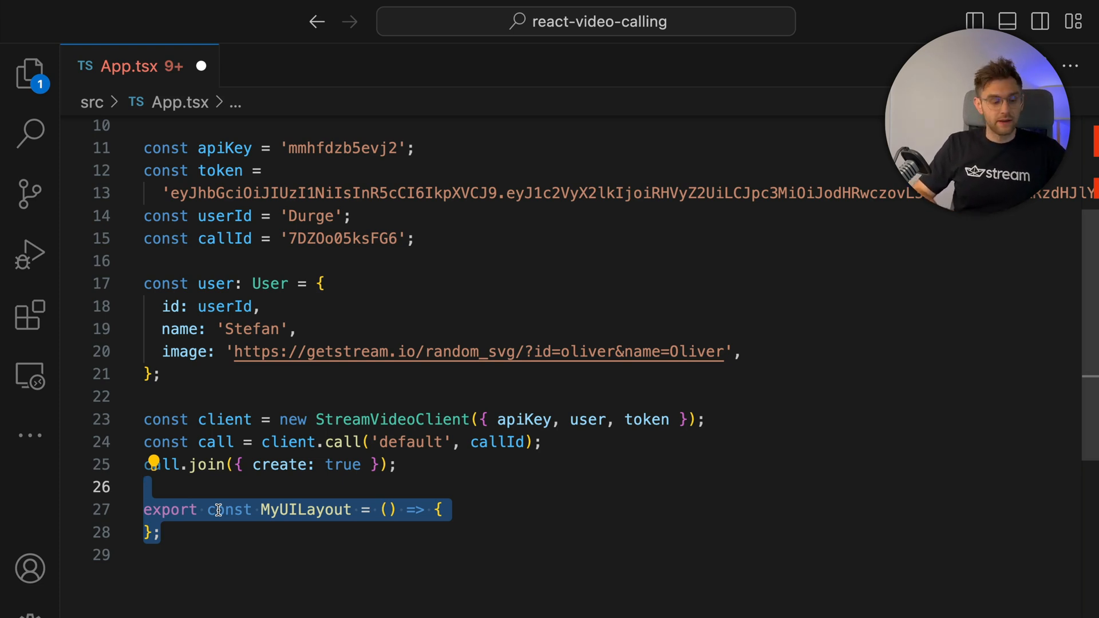
# Get the call with useCall and read callingState and participantCount from state hooks
pyautogui.write('const call = useCall();')
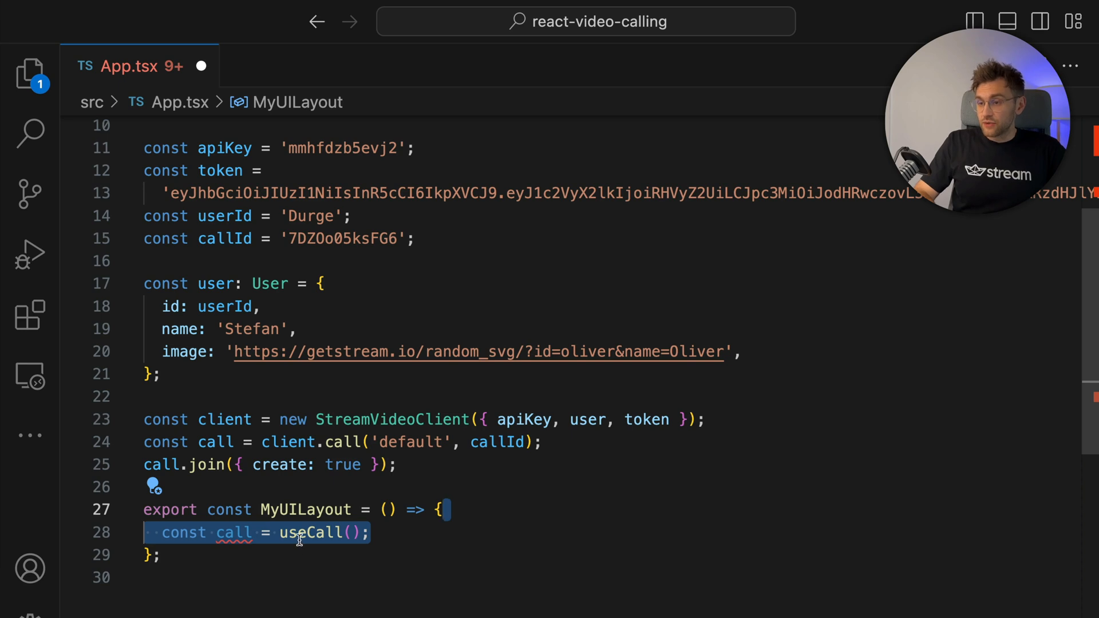
pyautogui.moveTo(316, 567)
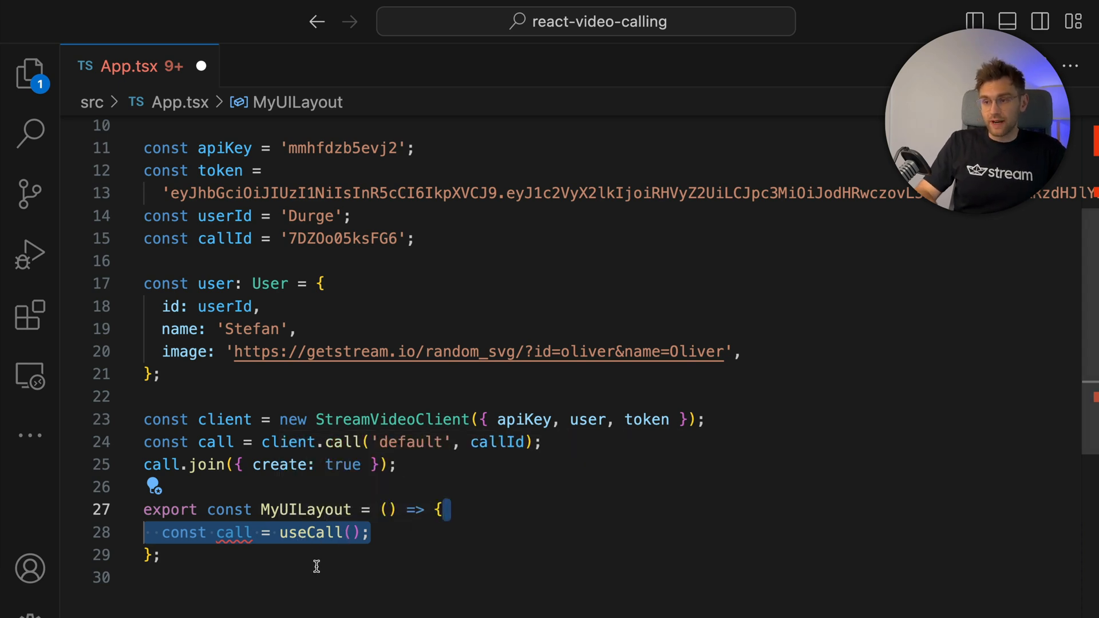
pyautogui.moveTo(316, 533)
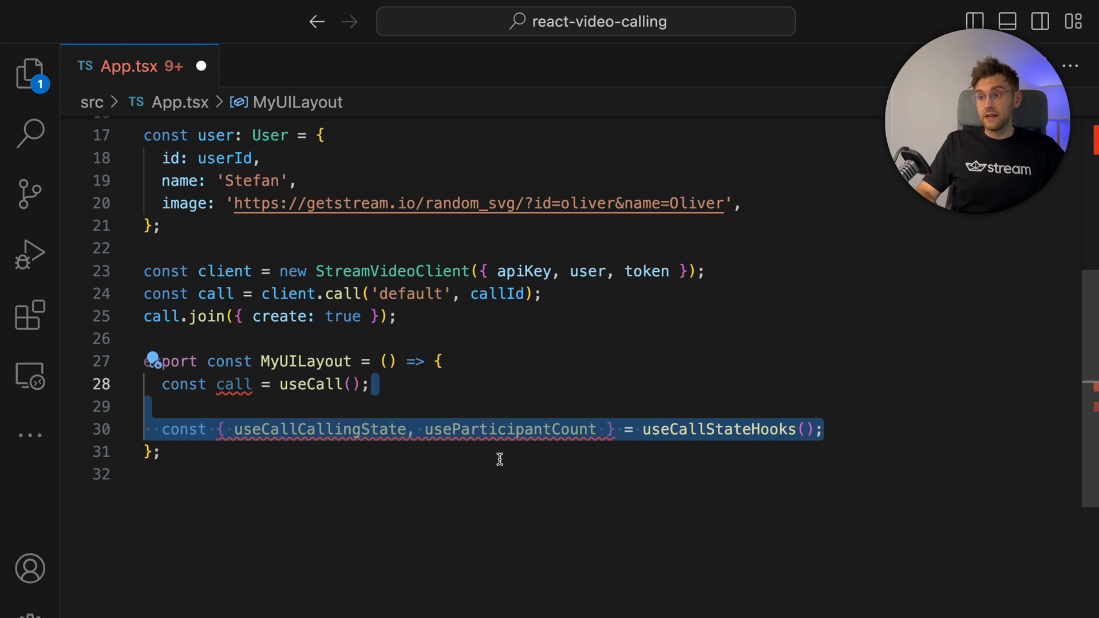
pyautogui.moveTo(315, 429)
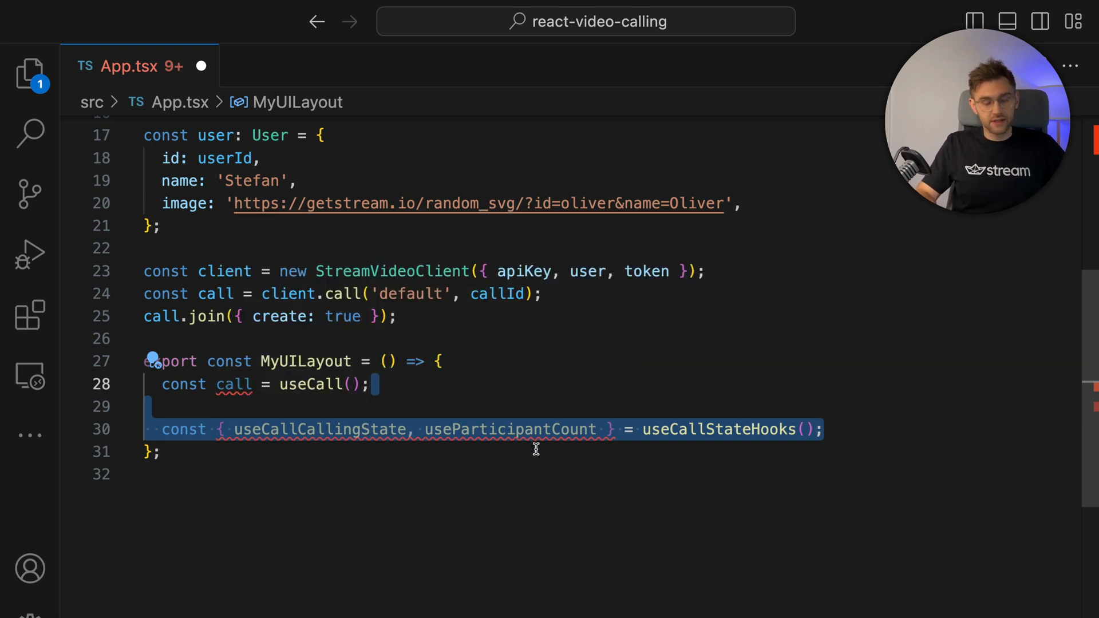
pyautogui.write('const callingState = useCallCallingState();')
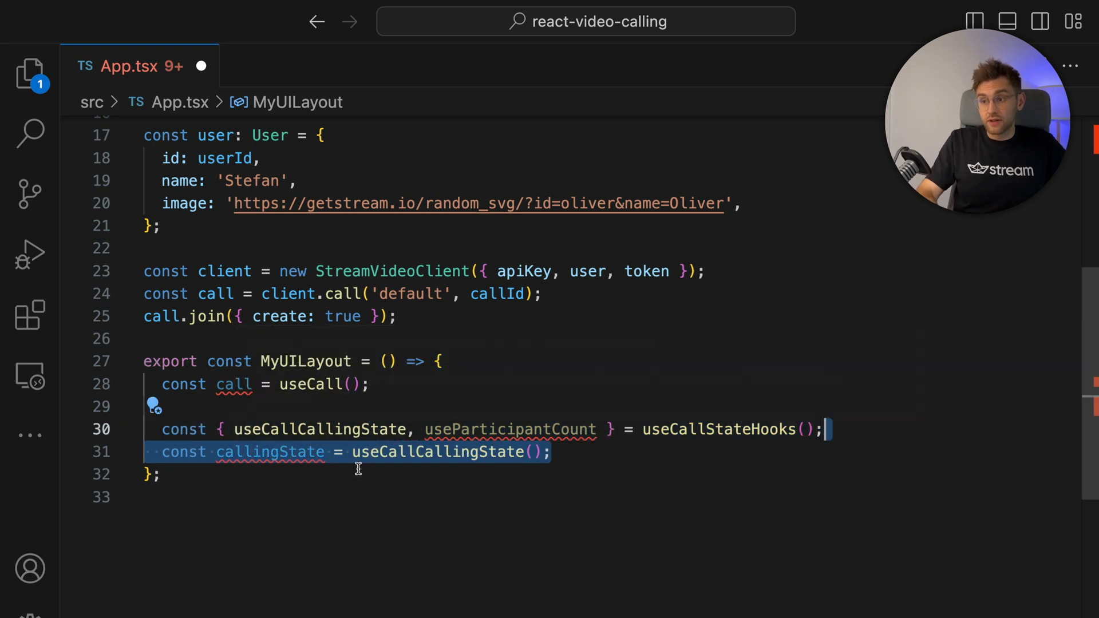
pyautogui.write('const participantCount = useParticipantCount();')
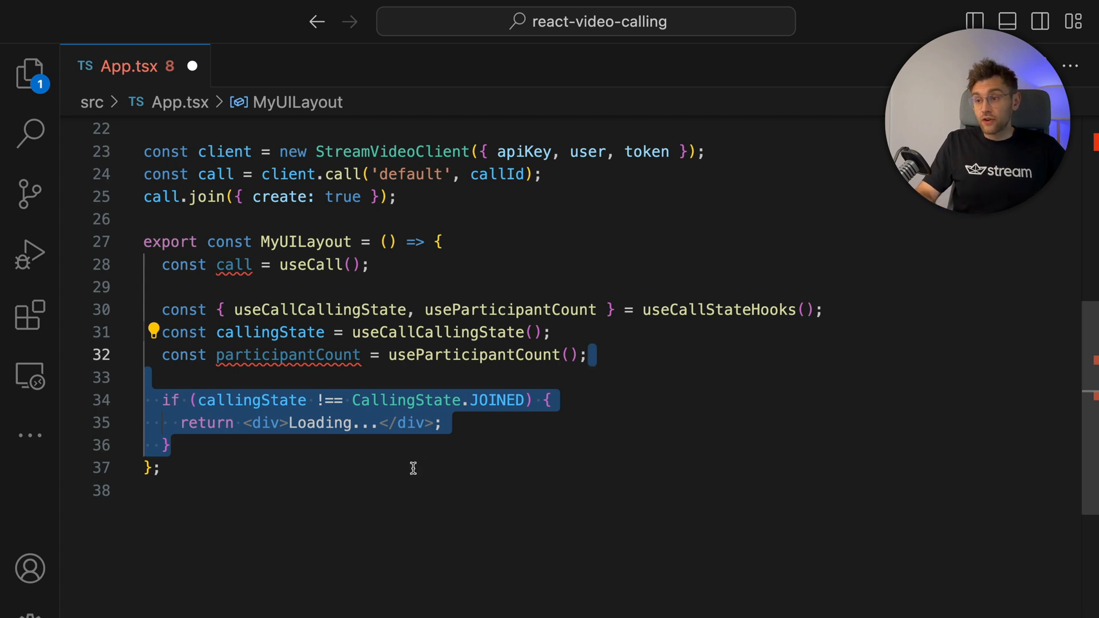
pyautogui.moveTo(491, 400)
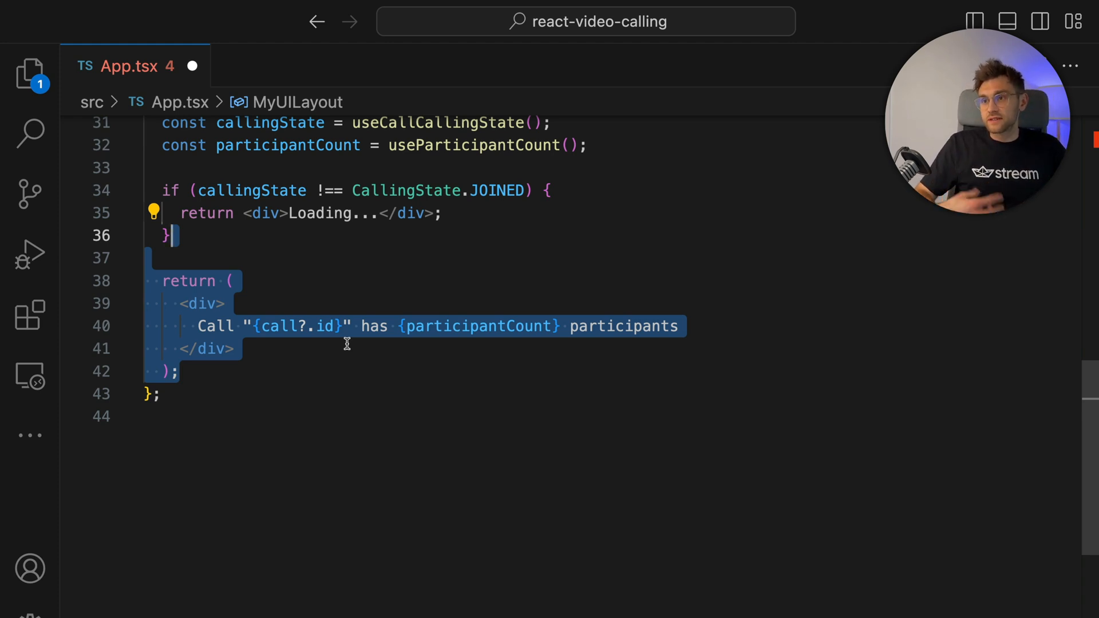
# Run yarn dev in the integrated terminal and switch to the browser's desktop
pyautogui.press('ctrl+`')
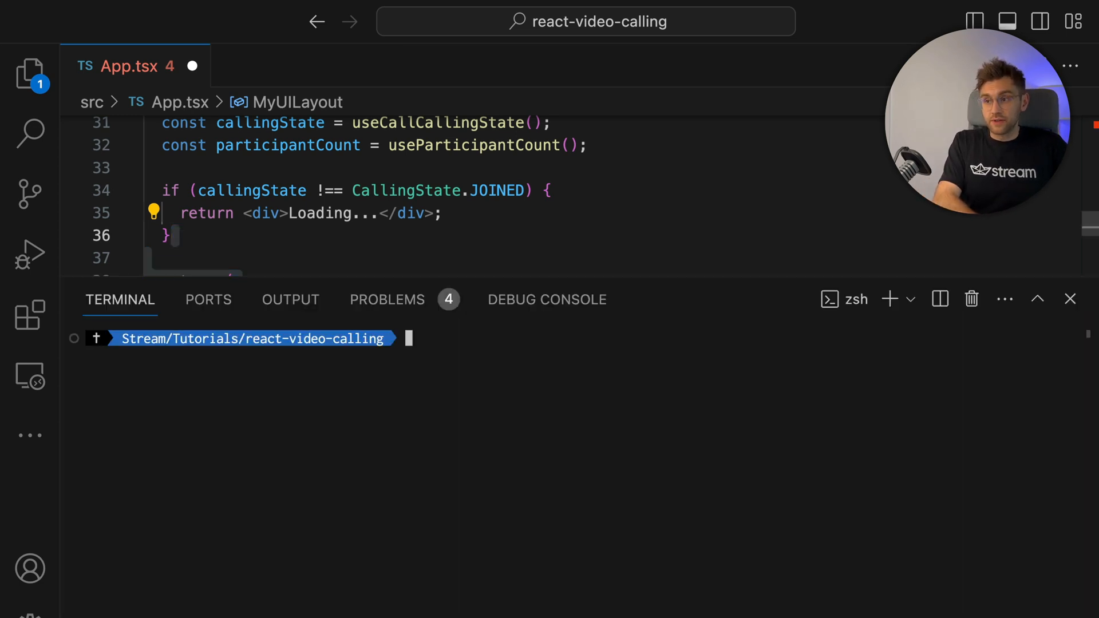
pyautogui.write('yarn dev')
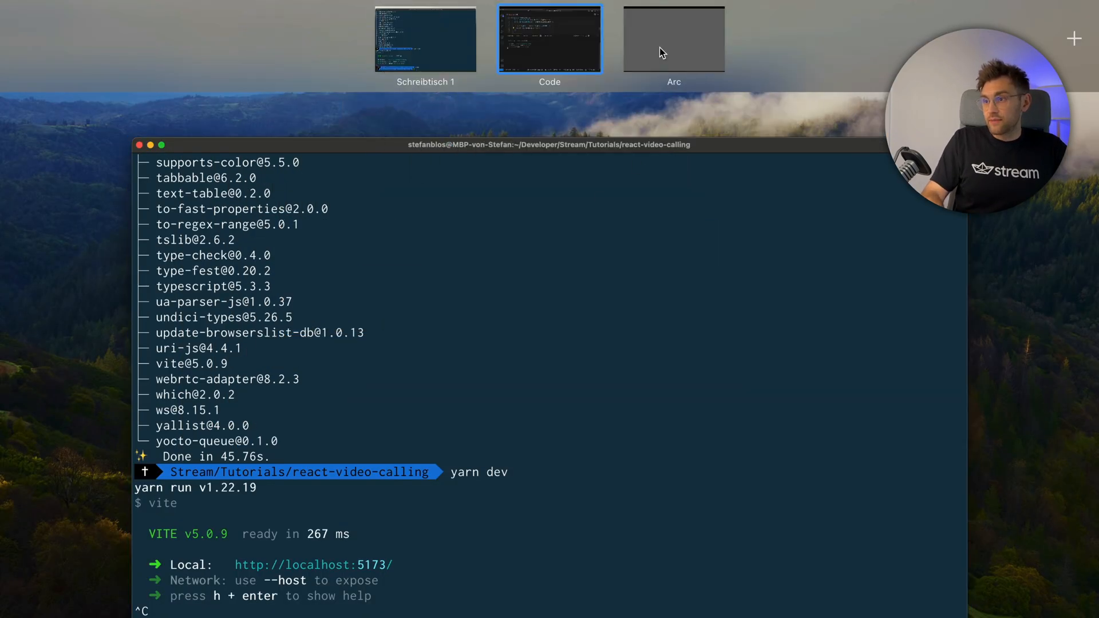
pyautogui.click(550, 39)
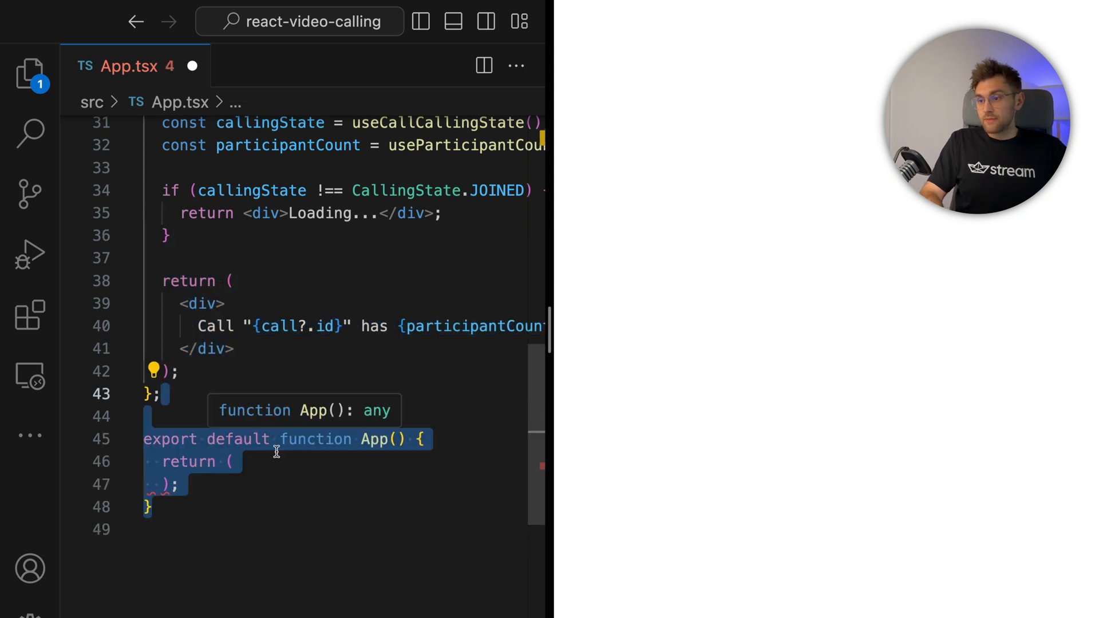
pyautogui.moveTo(279, 562)
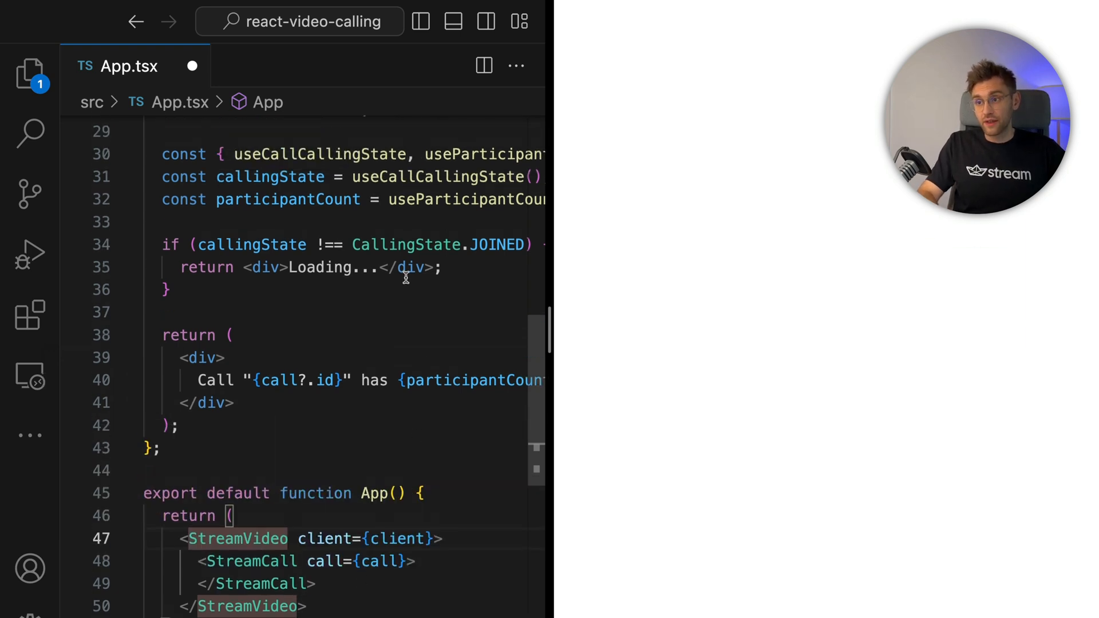
# Place <MyUILayout /> inside StreamCall within StreamVideo in App's return
pyautogui.scroll(-3)
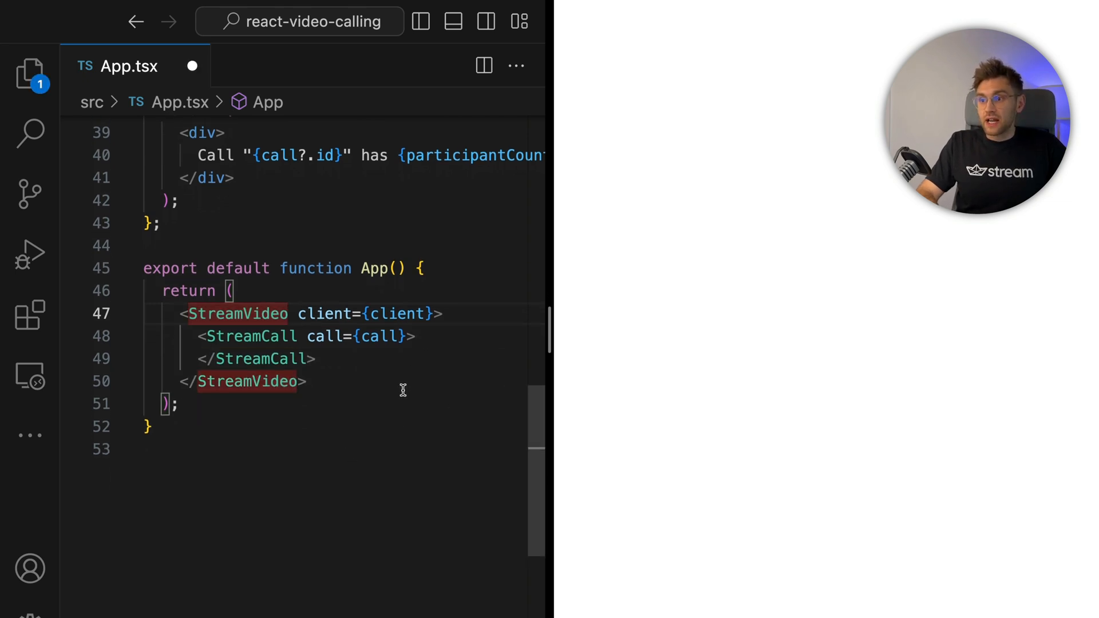
pyautogui.write('<MyUILayout />')
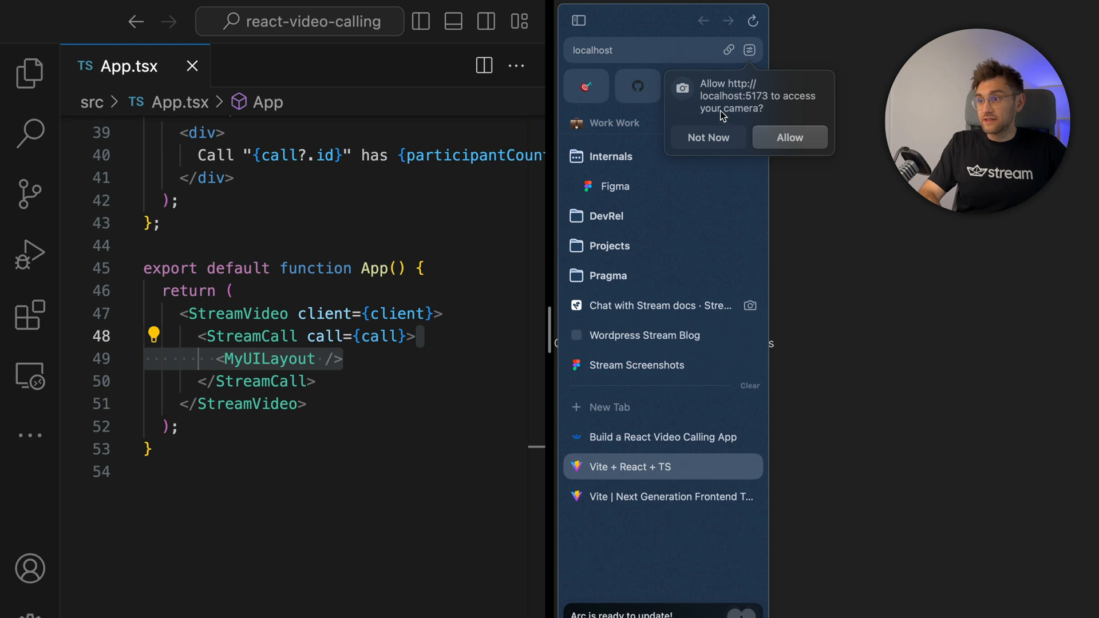
# Allow camera and microphone access for localhost:5173 in Arc, showing 1 participant
pyautogui.click(789, 137)
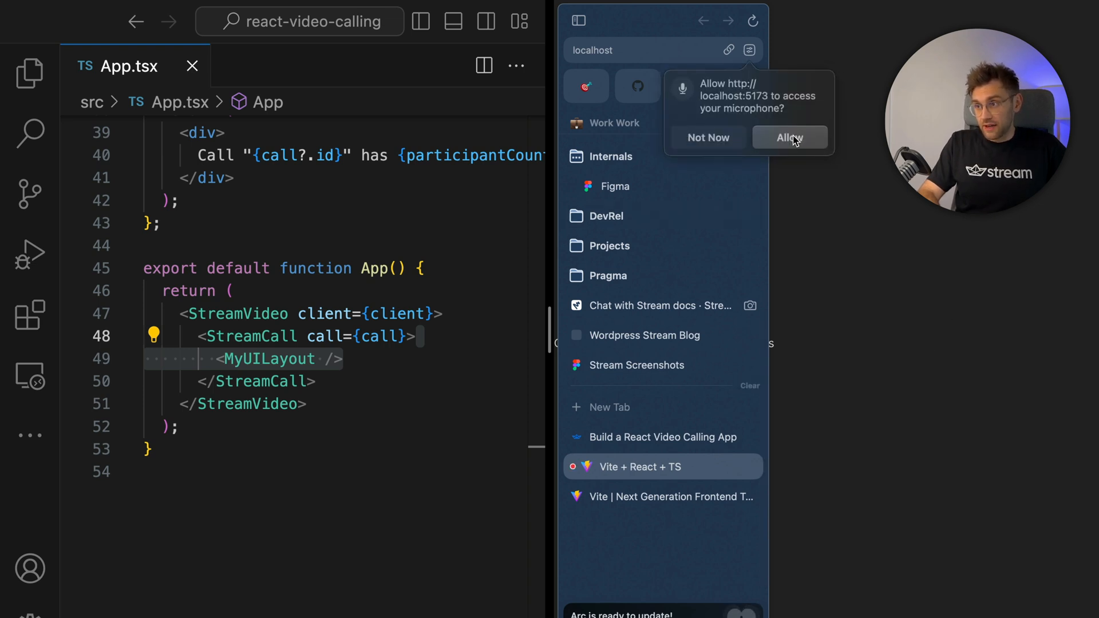
pyautogui.click(790, 138)
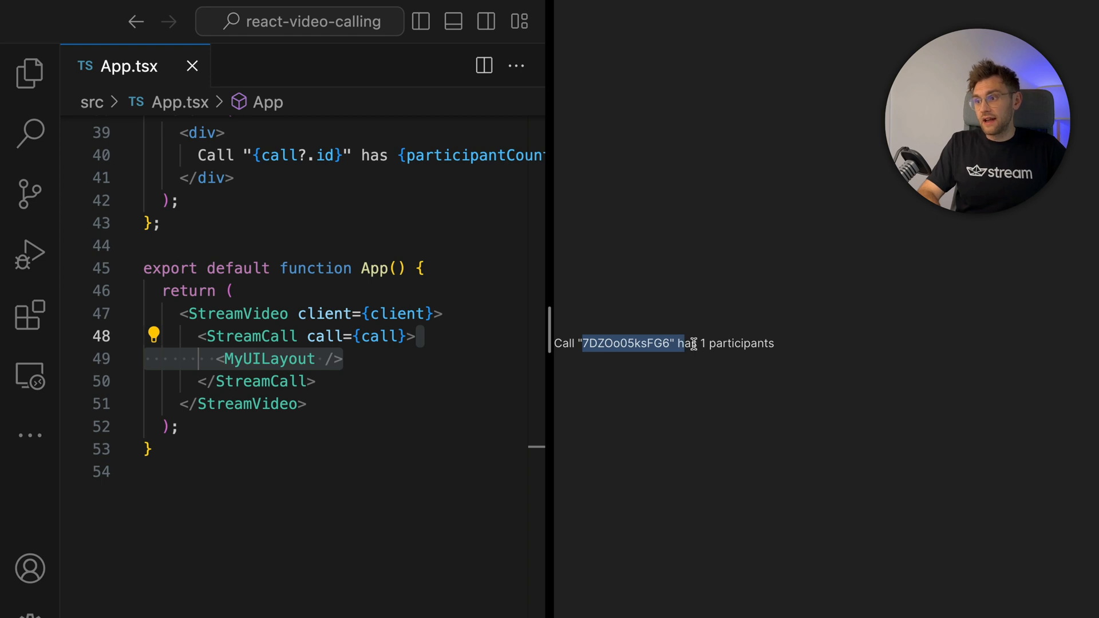
pyautogui.moveTo(741, 439)
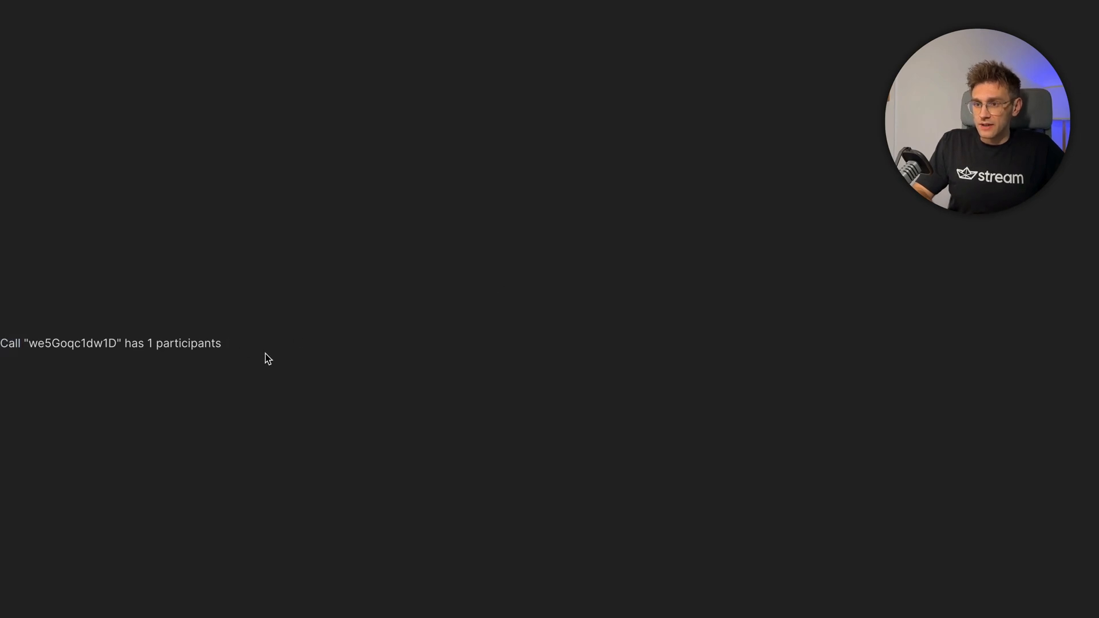
pyautogui.moveTo(175, 405)
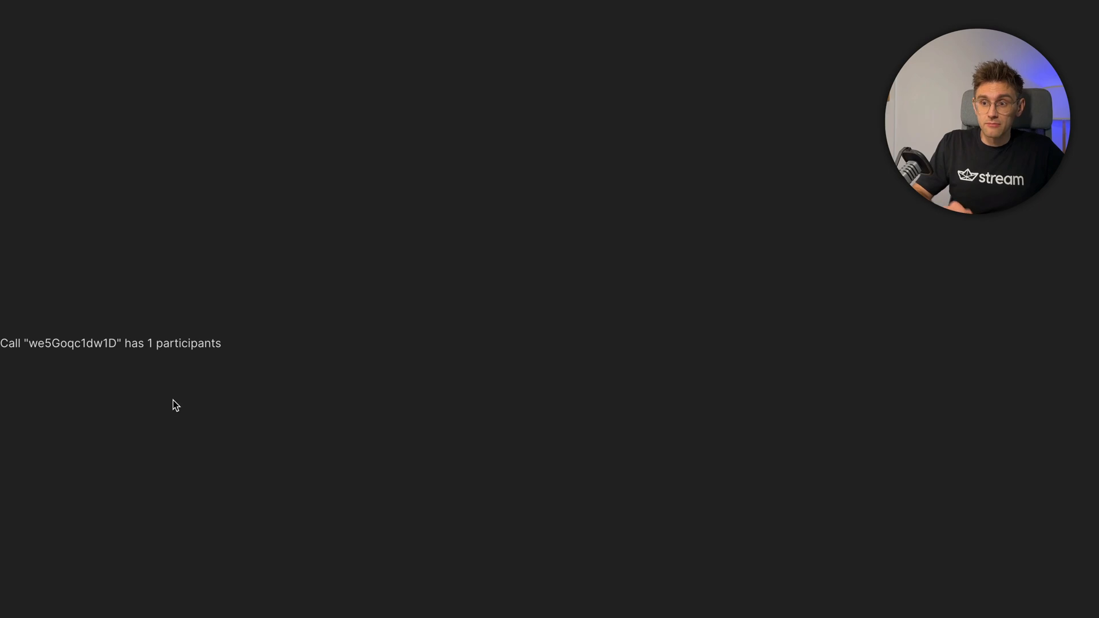
pyautogui.moveTo(274, 380)
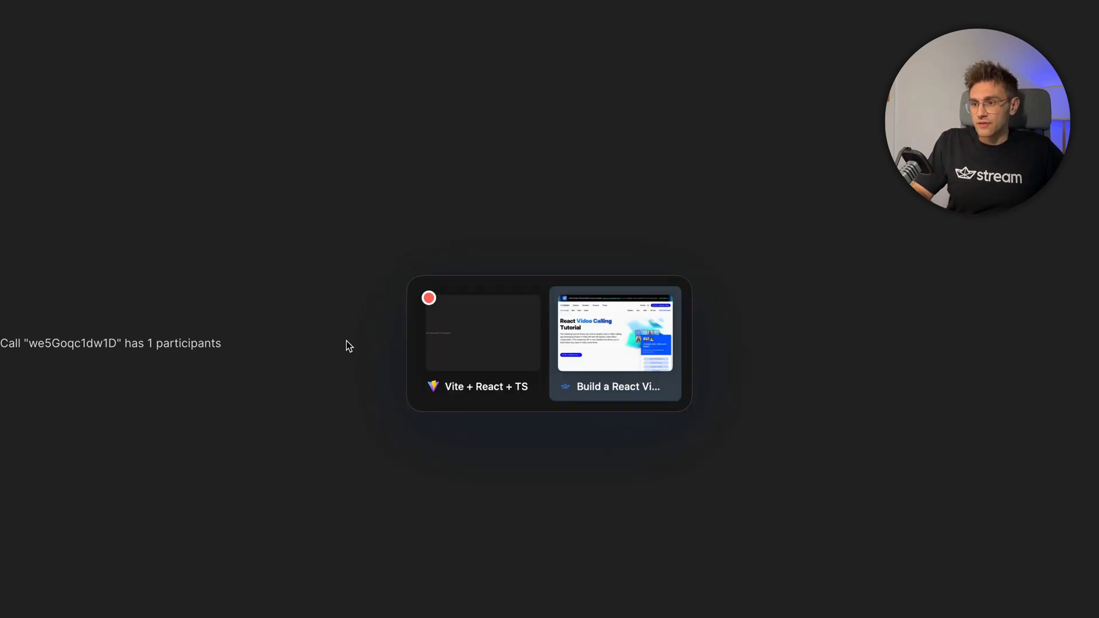
# From the React Video Calling Tutorial's credentials table, open test call we5Goqc1dw1D
pyautogui.click(615, 334)
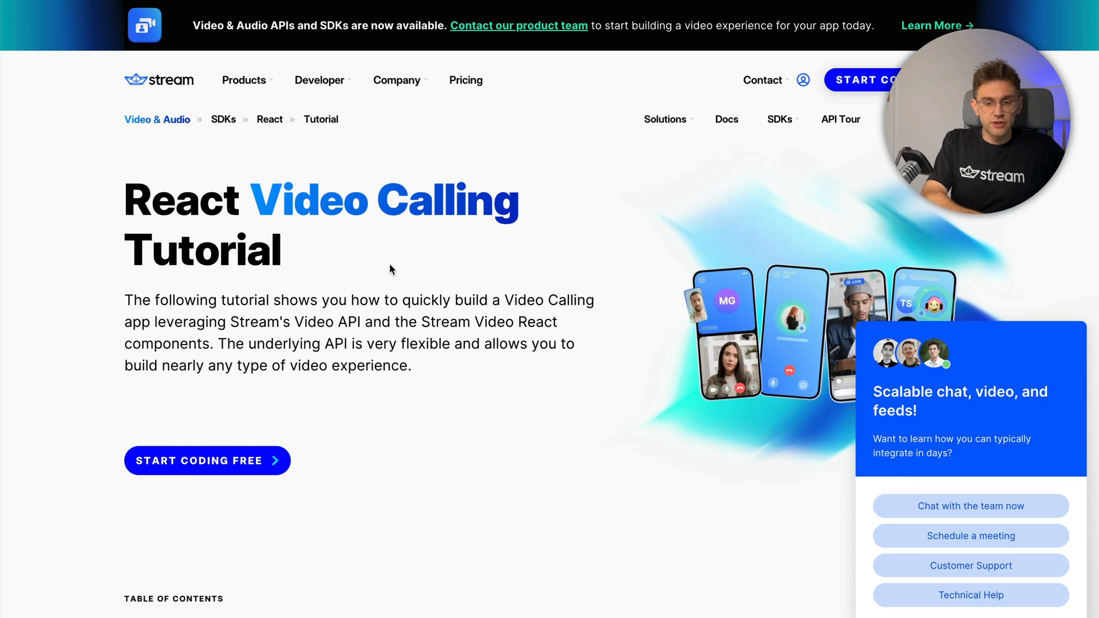
pyautogui.press('cmd+l')
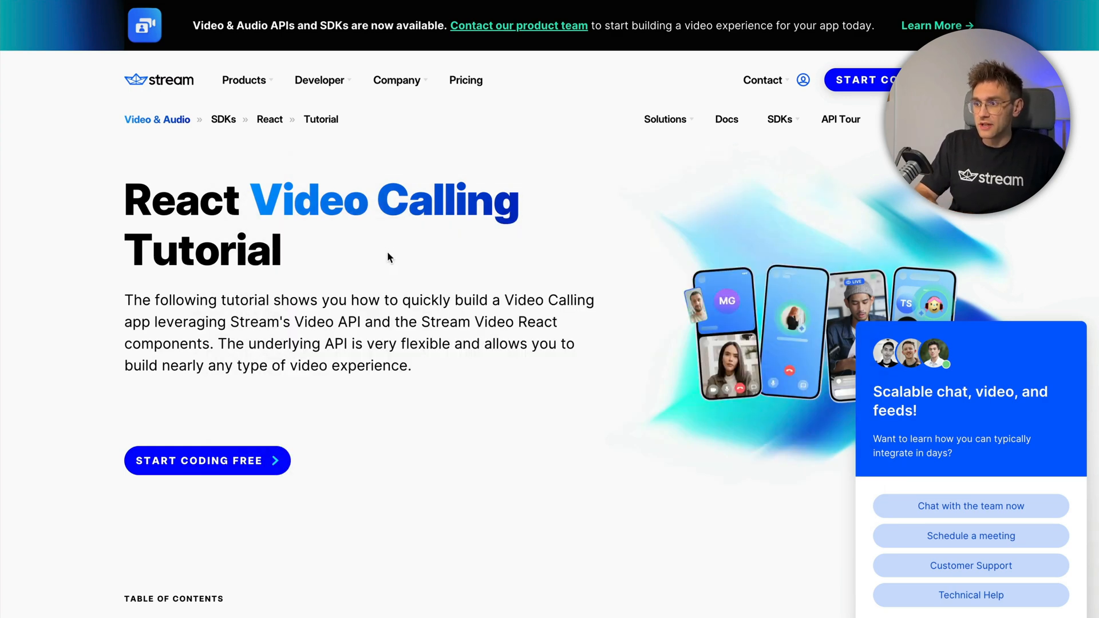
pyautogui.scroll(-3)
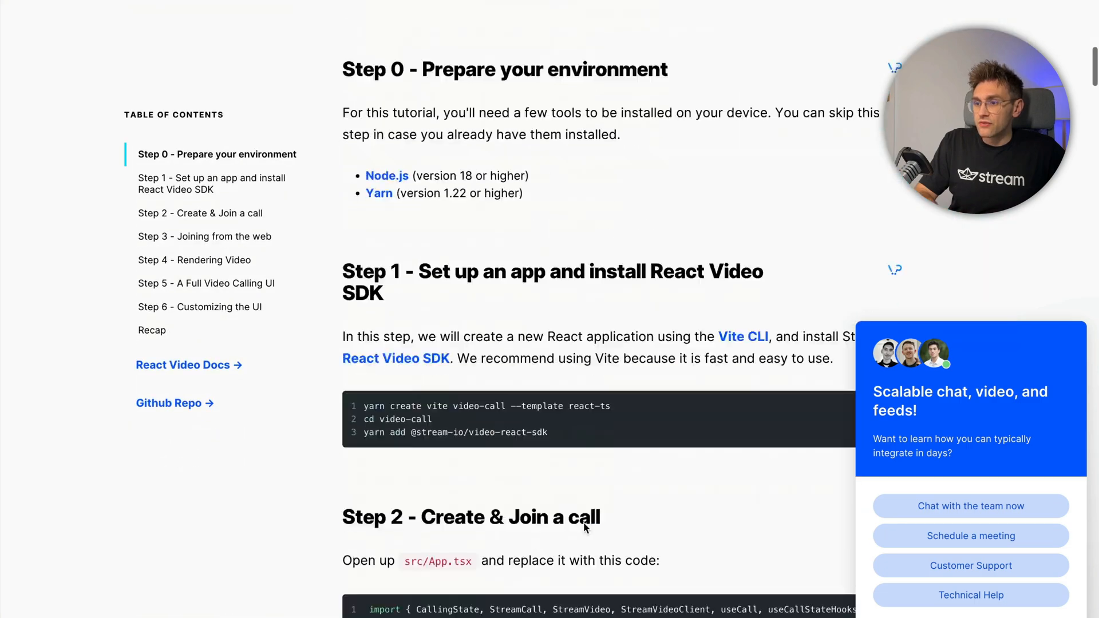
pyautogui.scroll(-3)
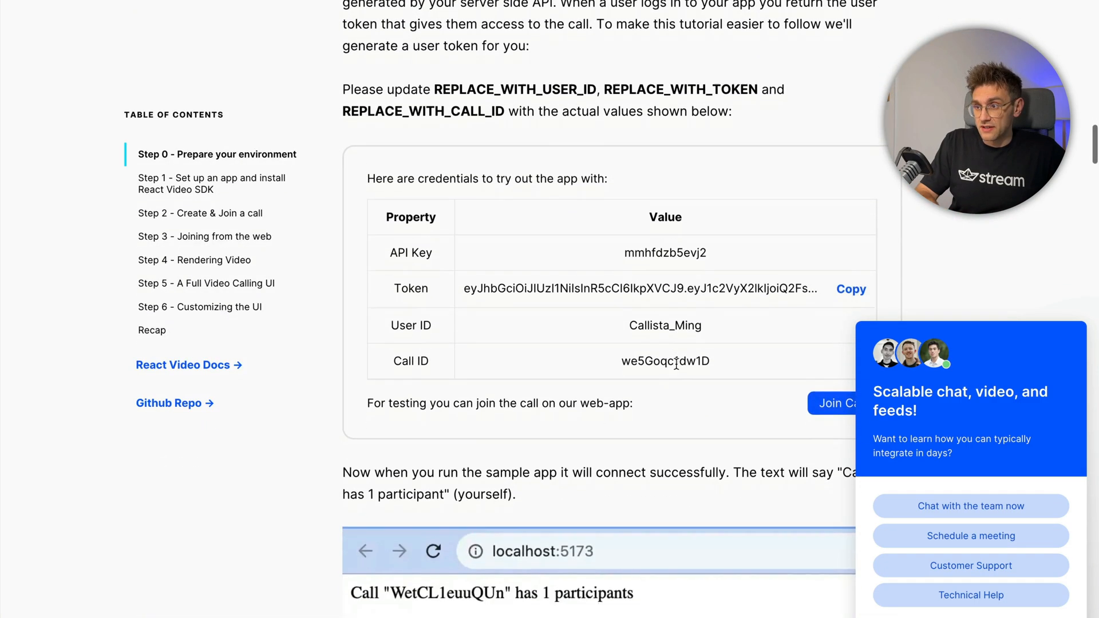
pyautogui.scroll(-3)
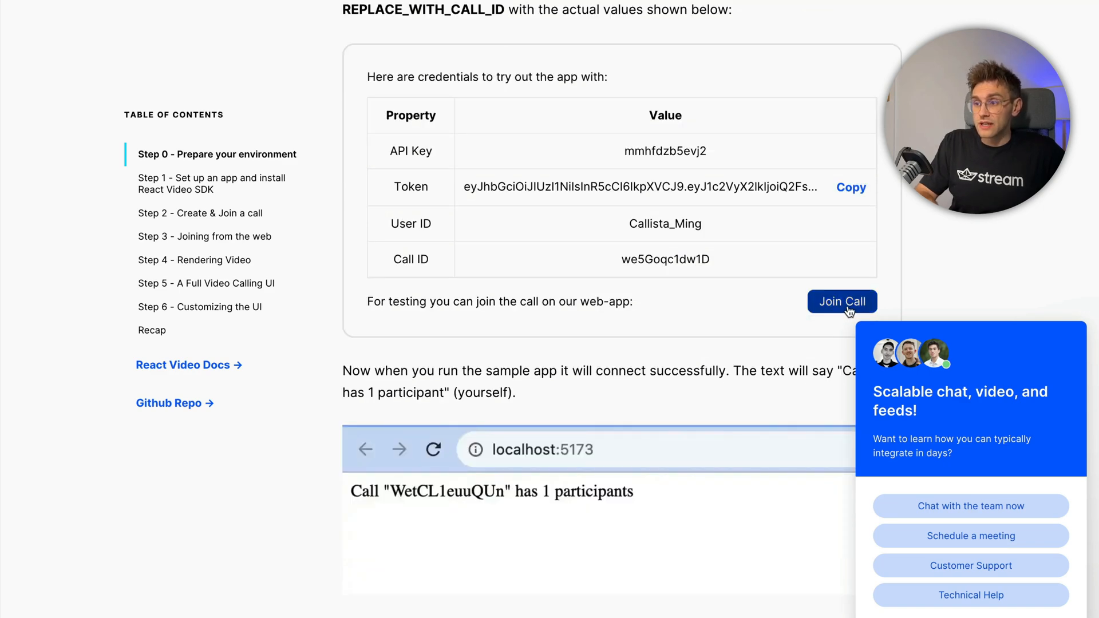
pyautogui.click(841, 302)
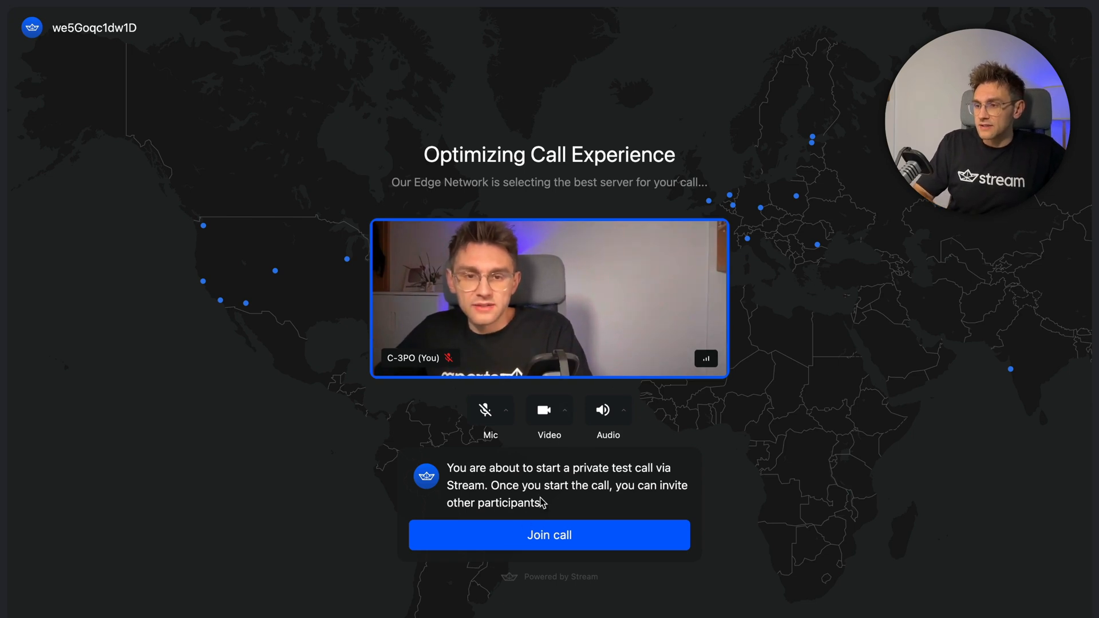
pyautogui.click(549, 535)
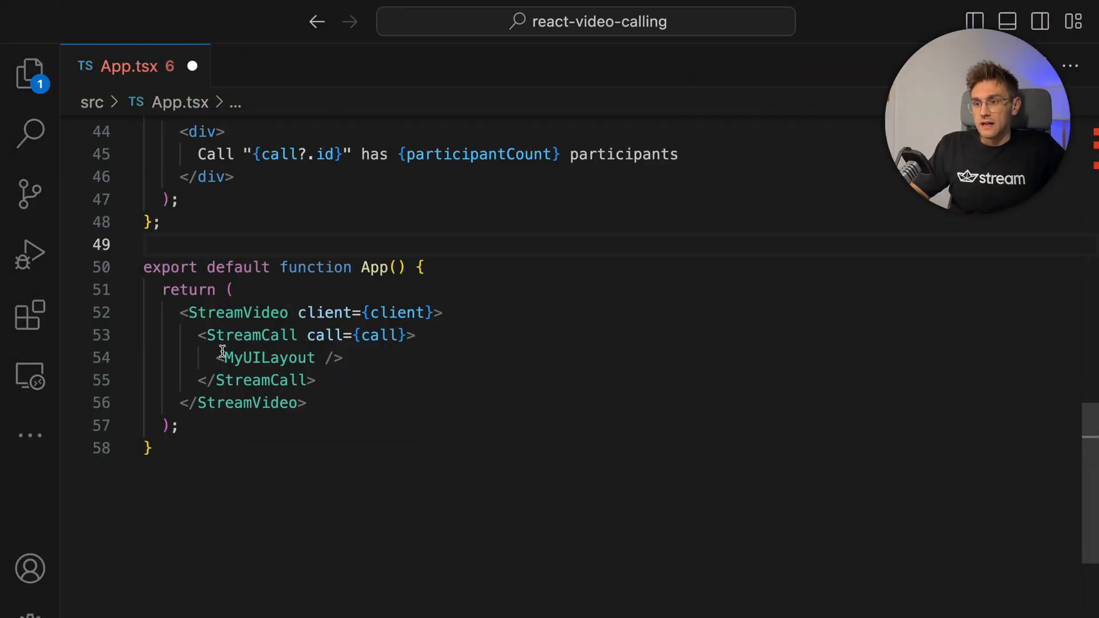
# Write MyParticipantList: a flex row of 3:2 divs with muted ParticipantViews keyed by sessionId
pyautogui.doubleClick(268, 357)
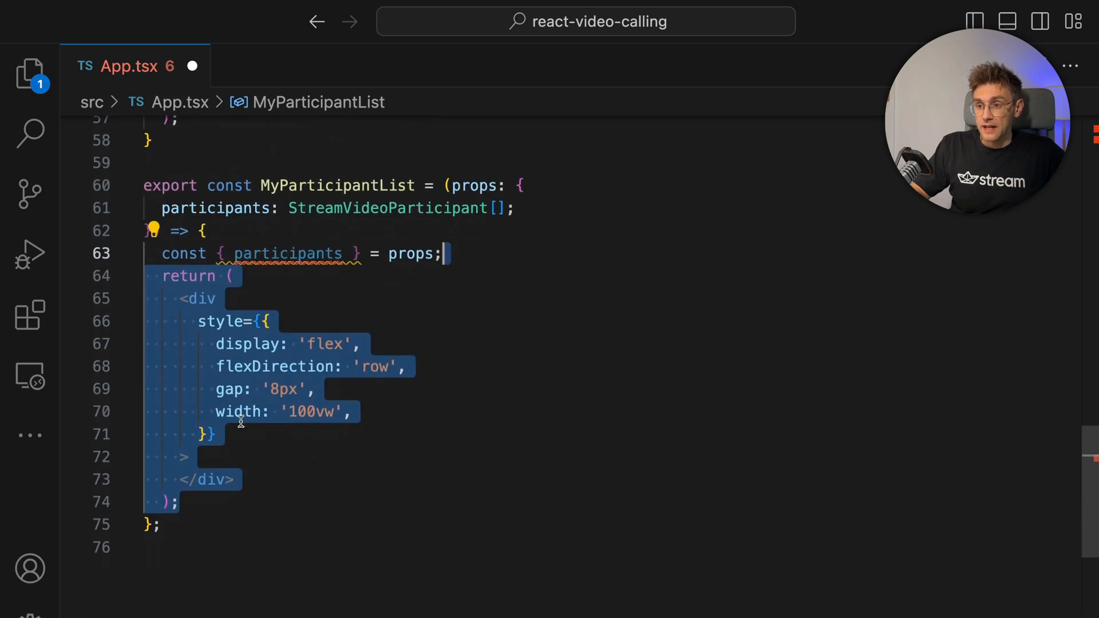
pyautogui.moveTo(195, 364)
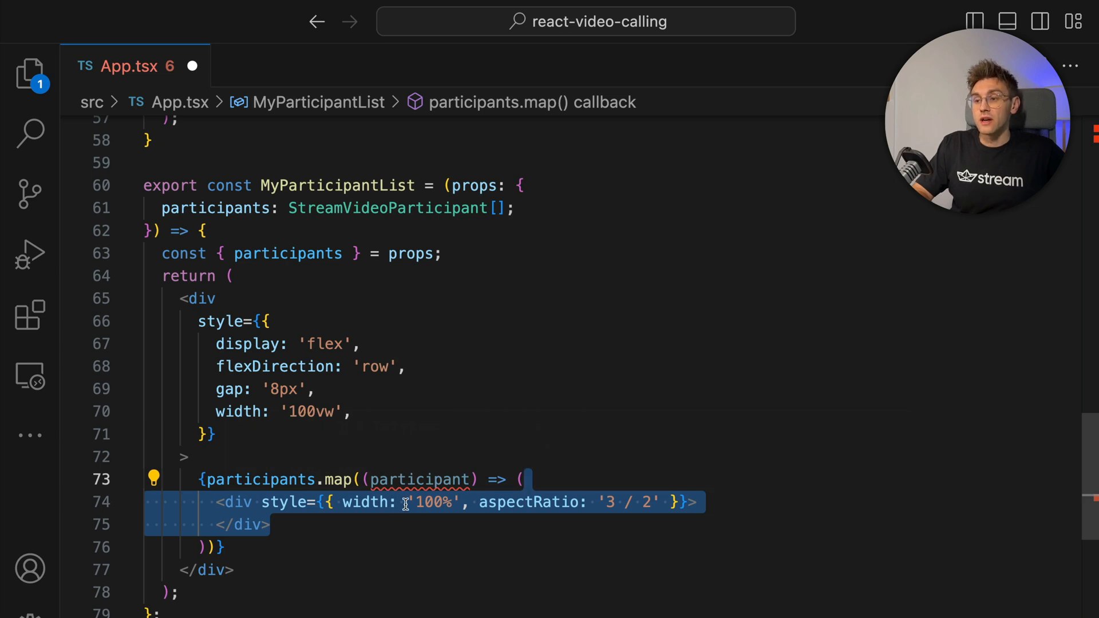
pyautogui.moveTo(528, 501)
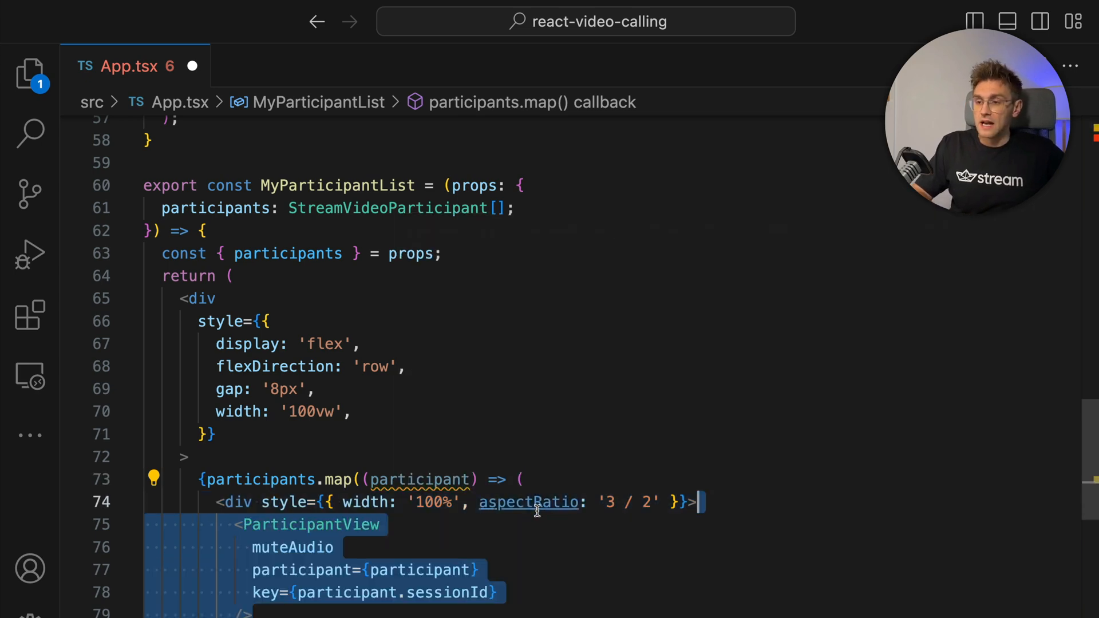
pyautogui.scroll(-3)
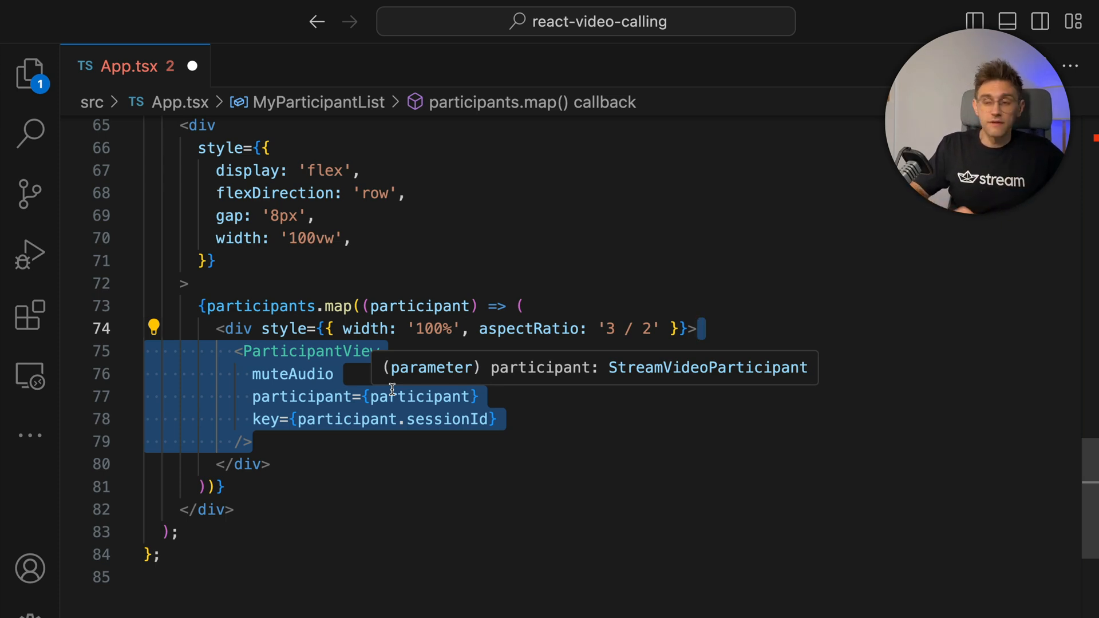
pyautogui.moveTo(364, 502)
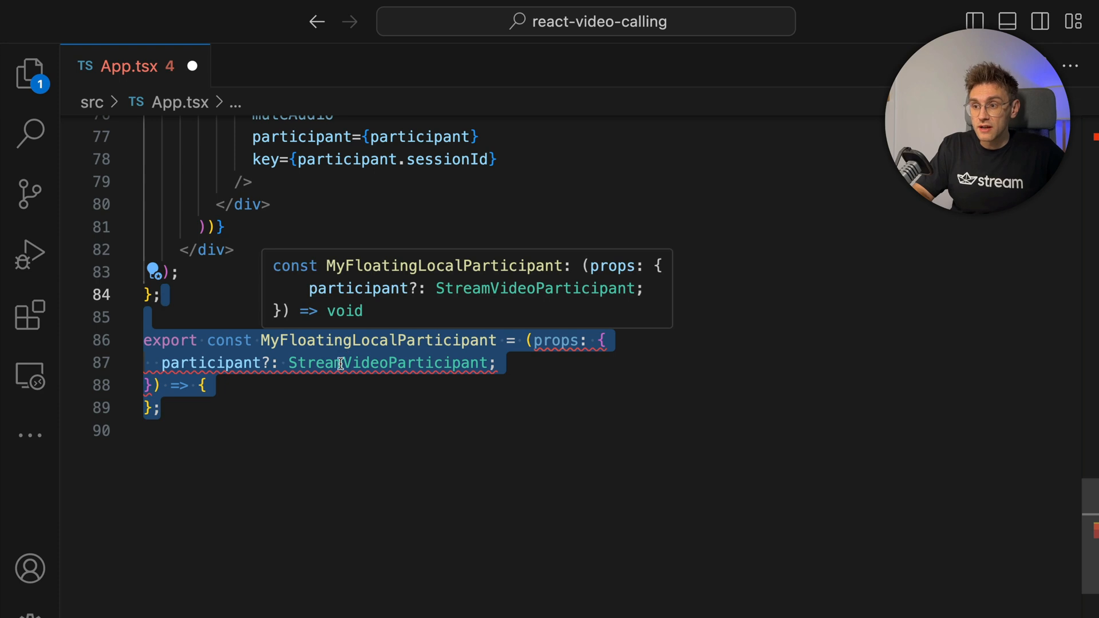
pyautogui.moveTo(601, 429)
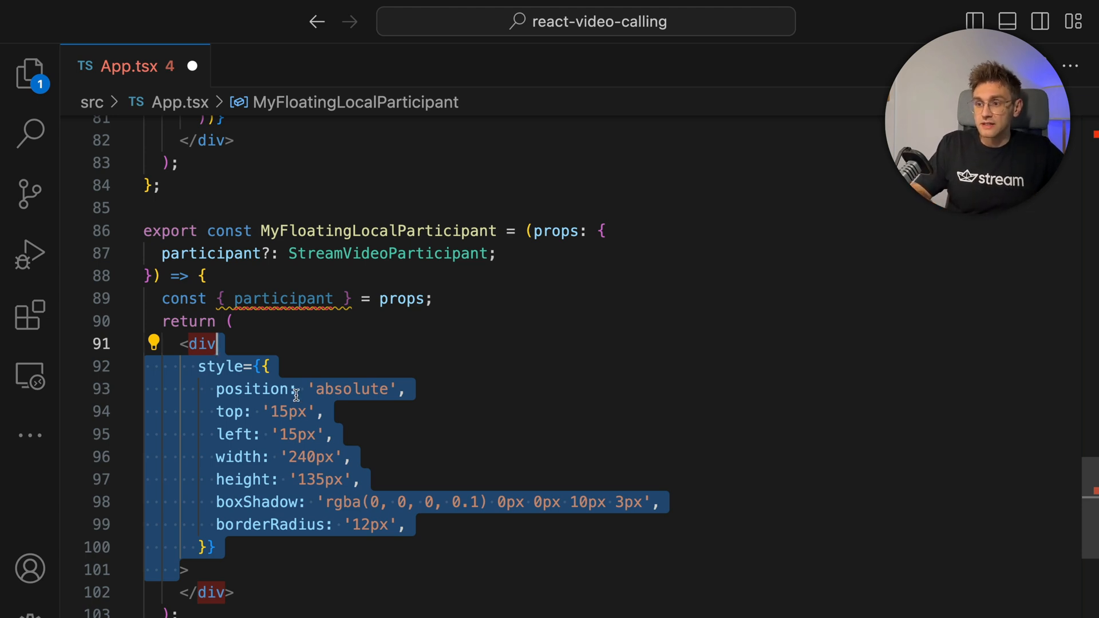
pyautogui.moveTo(231, 411)
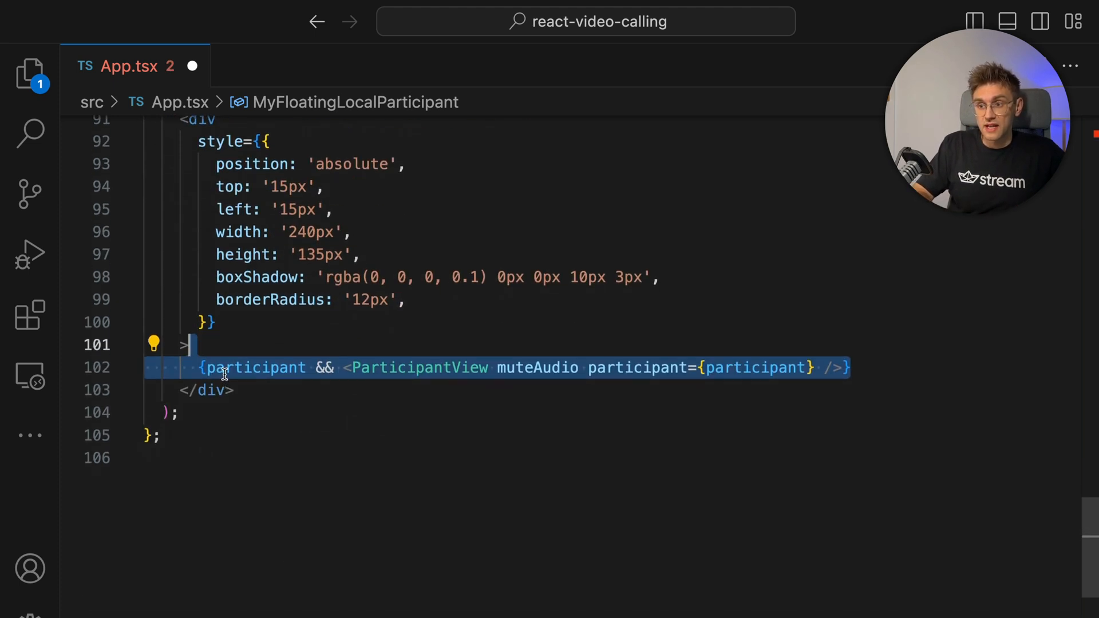
pyautogui.moveTo(253, 367)
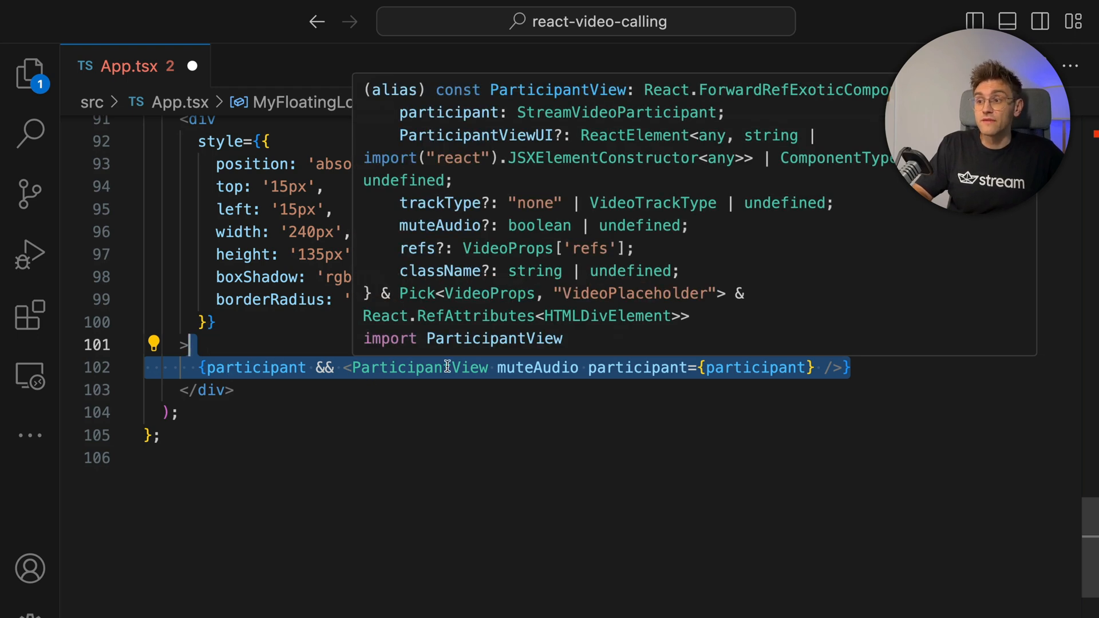
pyautogui.moveTo(622, 421)
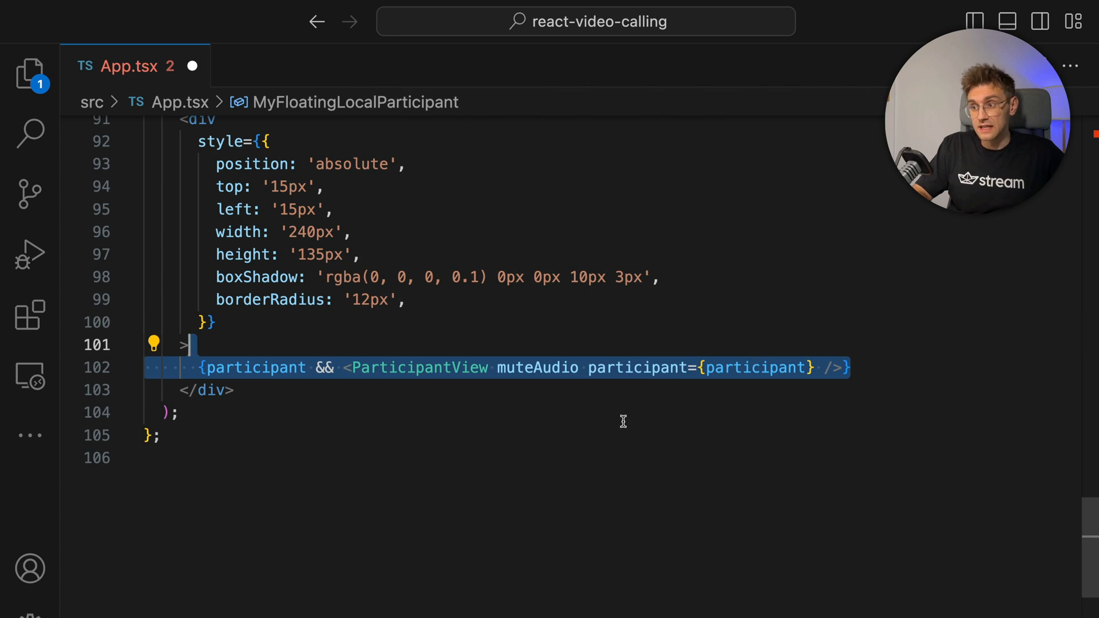
pyautogui.moveTo(689, 395)
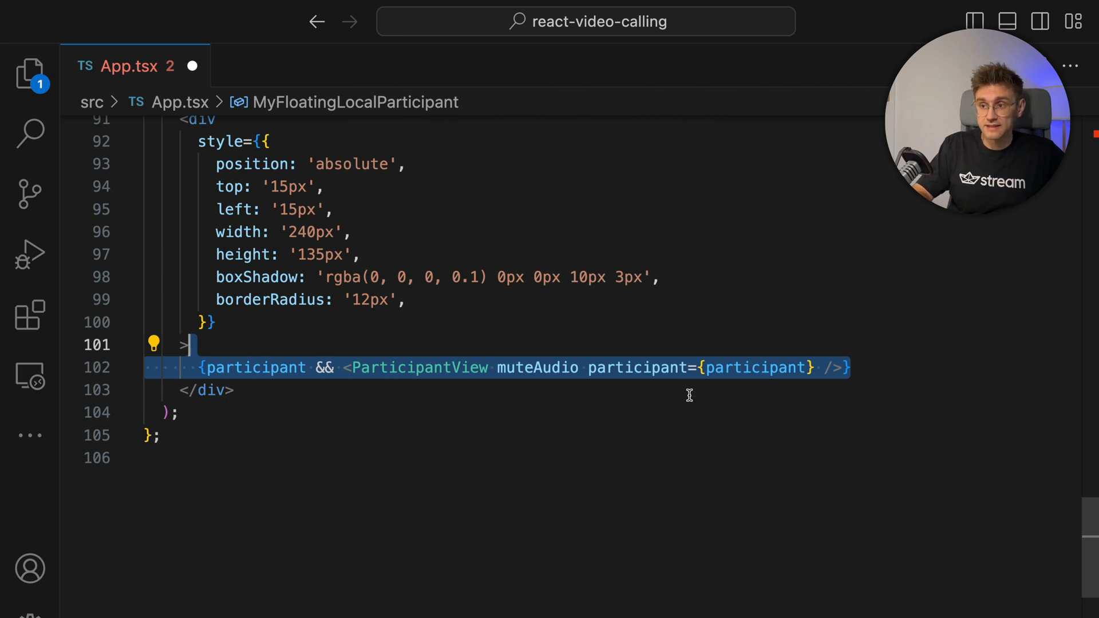
pyautogui.moveTo(637, 368)
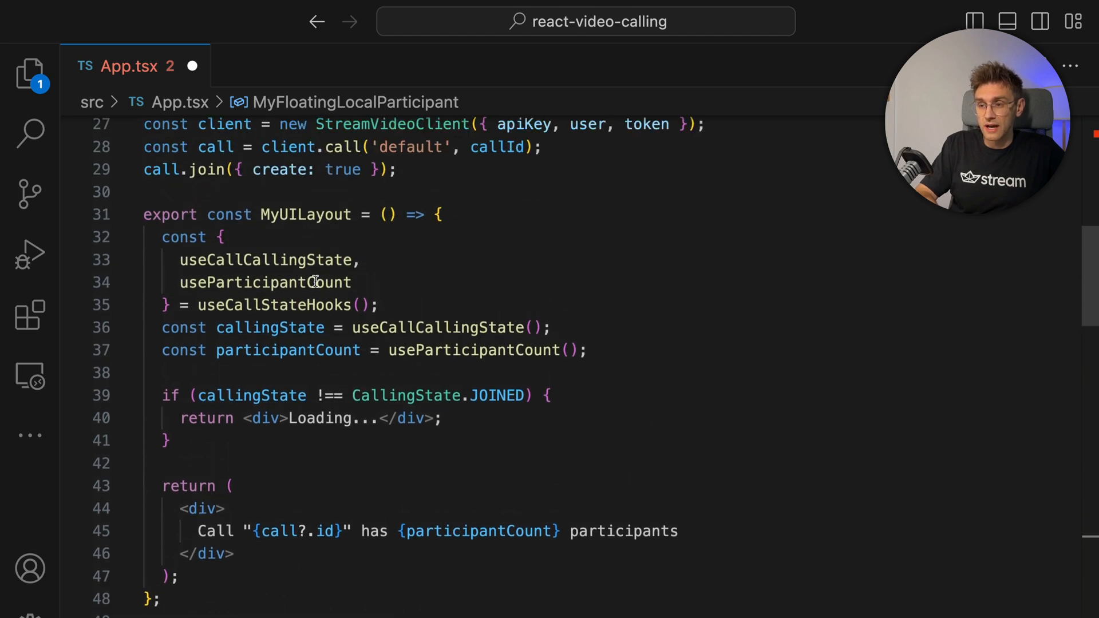
# Assign localParticipant and remoteParticipants in MyUILayout from useLocalParticipant and useRemoteParticipants
pyautogui.scroll(-3)
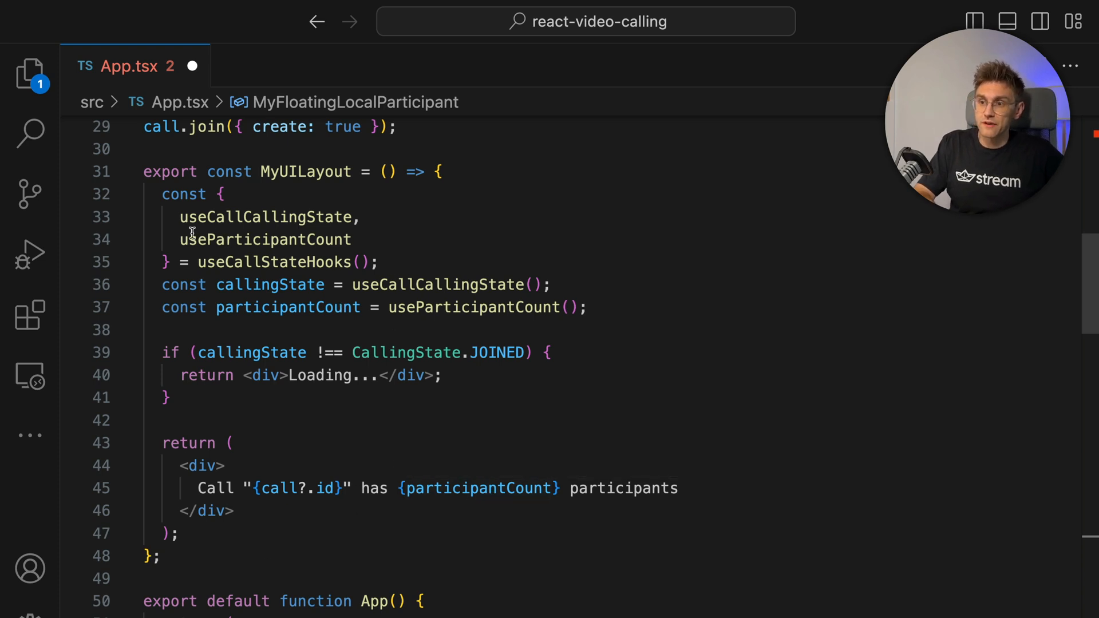
pyautogui.moveTo(274, 262)
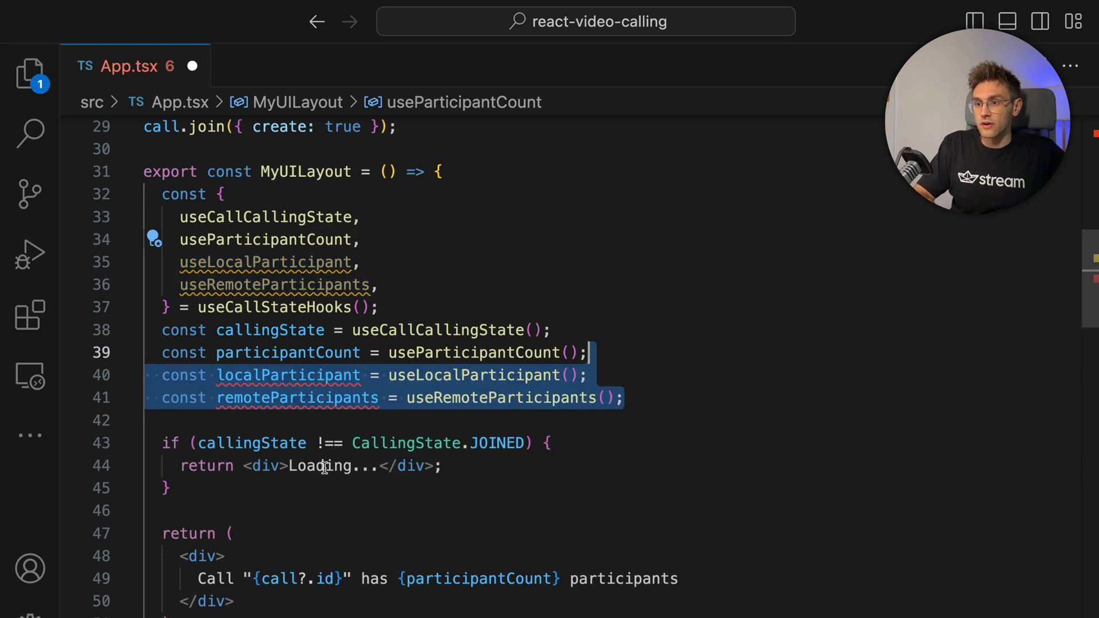
pyautogui.moveTo(288, 375)
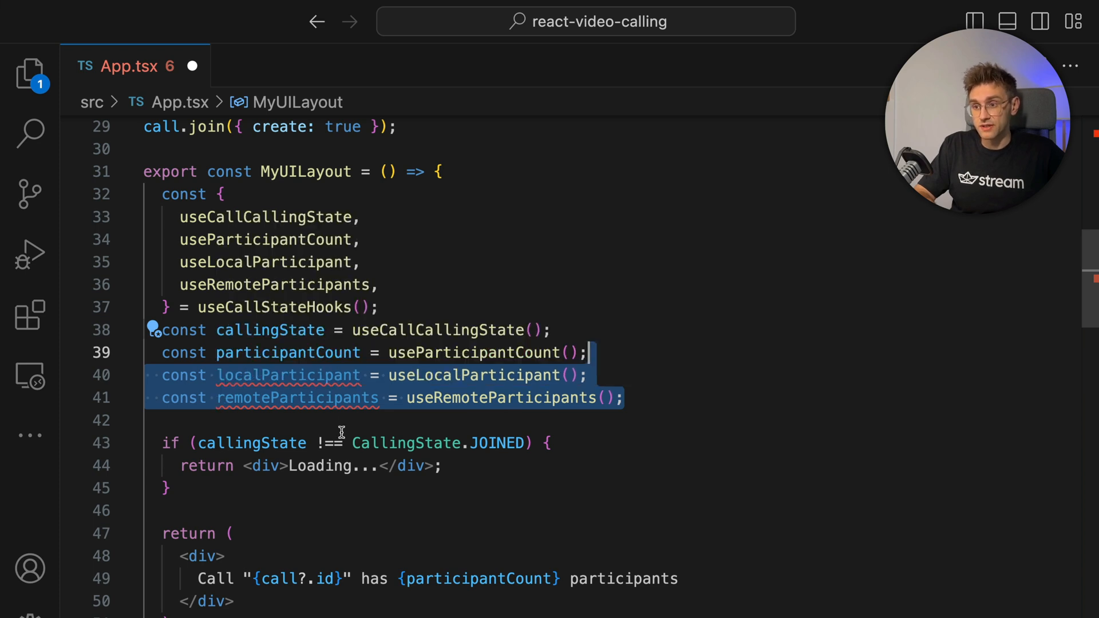
pyautogui.scroll(-3)
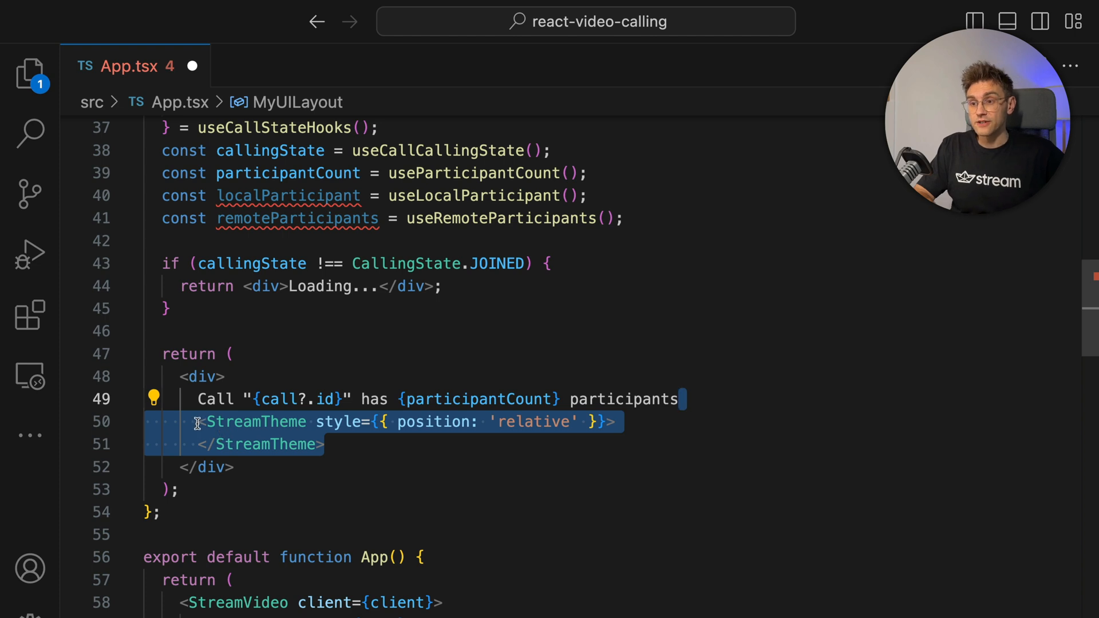
pyautogui.moveTo(256, 421)
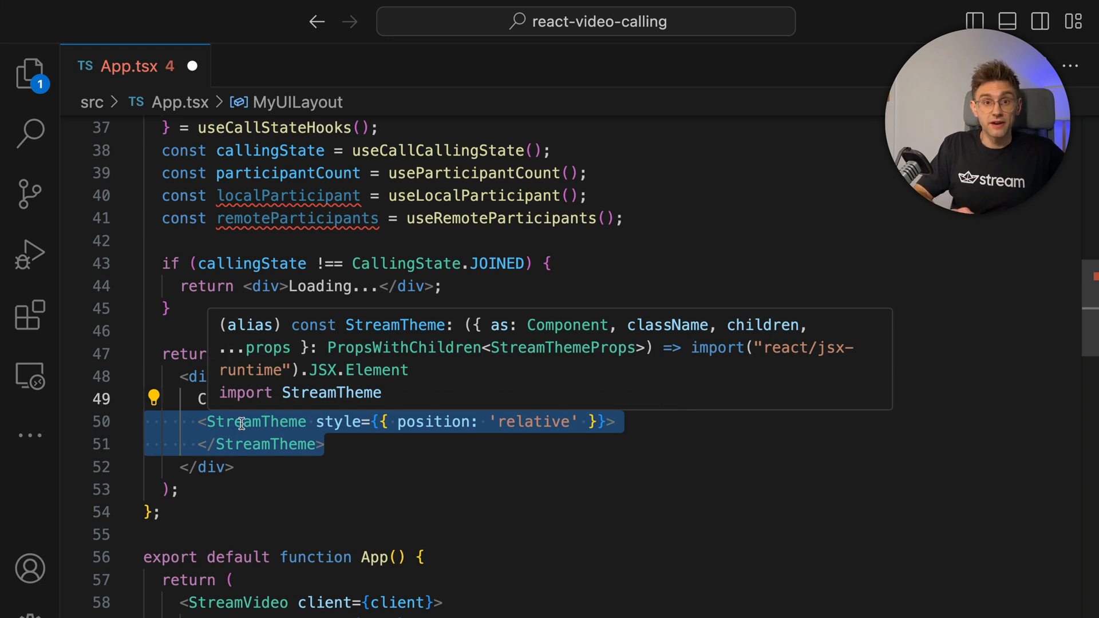
# Replace the 'Call has N participants' div with MyParticipantList and MyFloatingLocalParticipant inside StreamTheme
pyautogui.write('Call "{call?.id}" has {participantCount} participants')
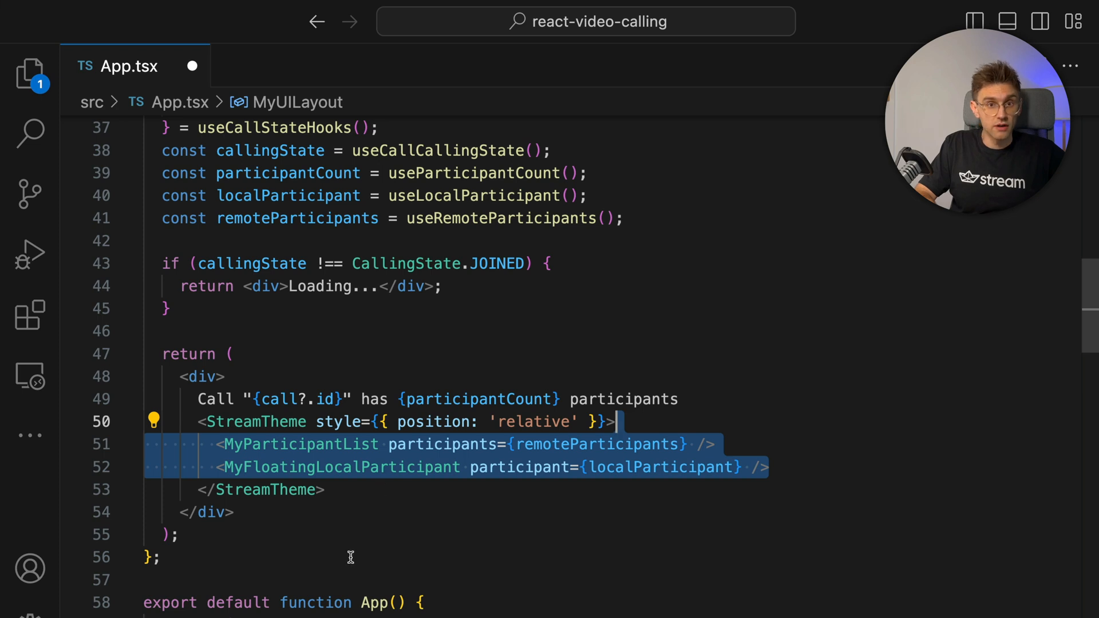
pyautogui.moveTo(762, 400)
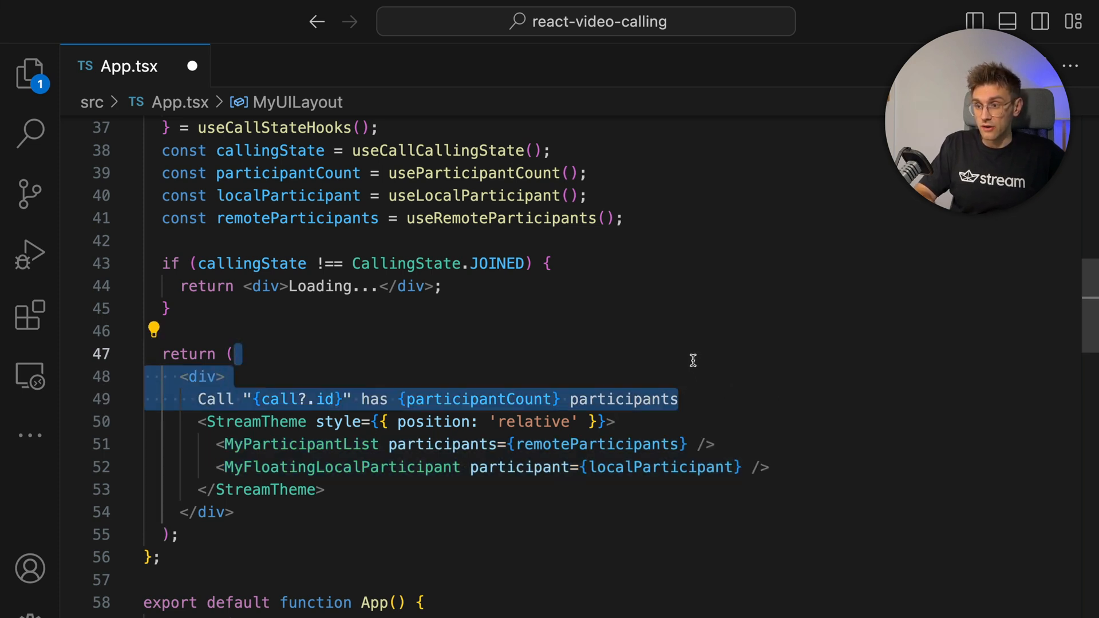
pyautogui.press('Delete')
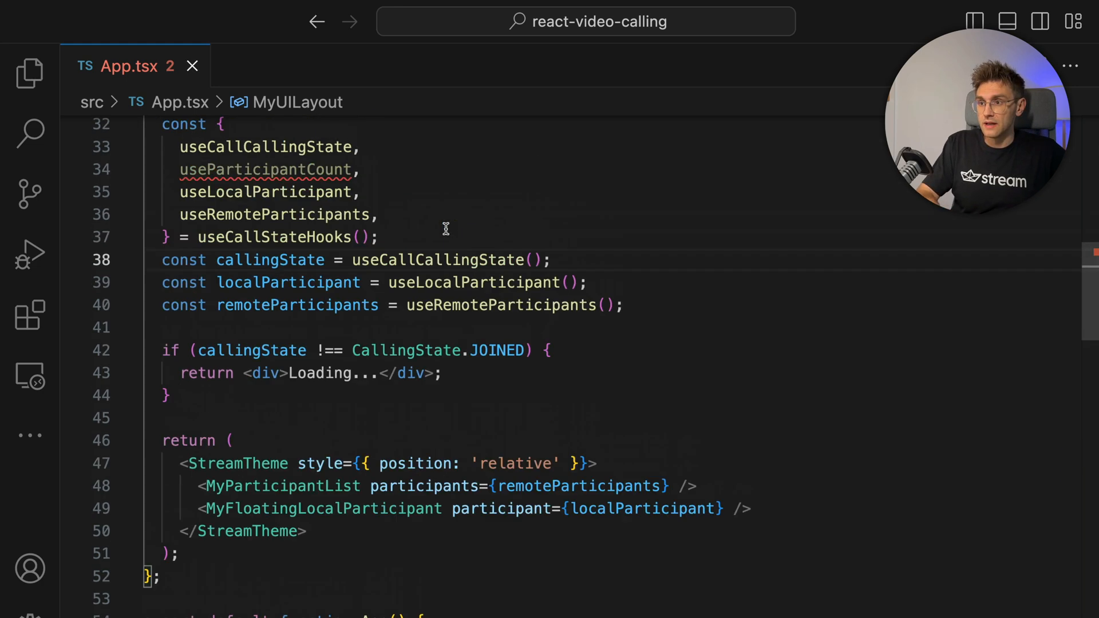
pyautogui.scroll(3)
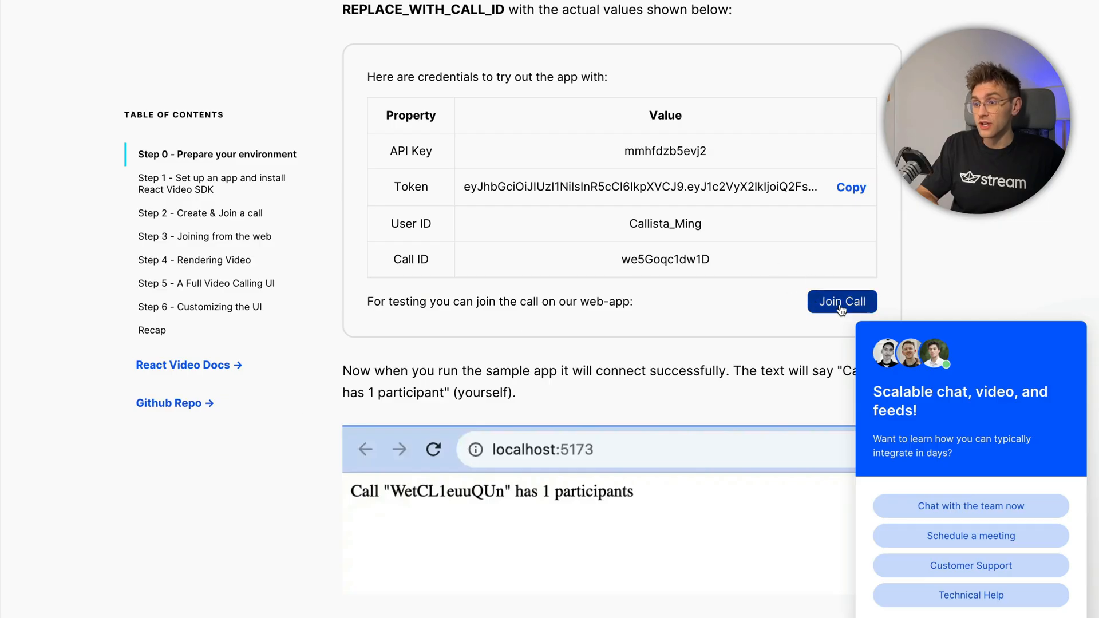
# Open the tutorial's test call in Stream's web app and join from the lobby
pyautogui.click(840, 302)
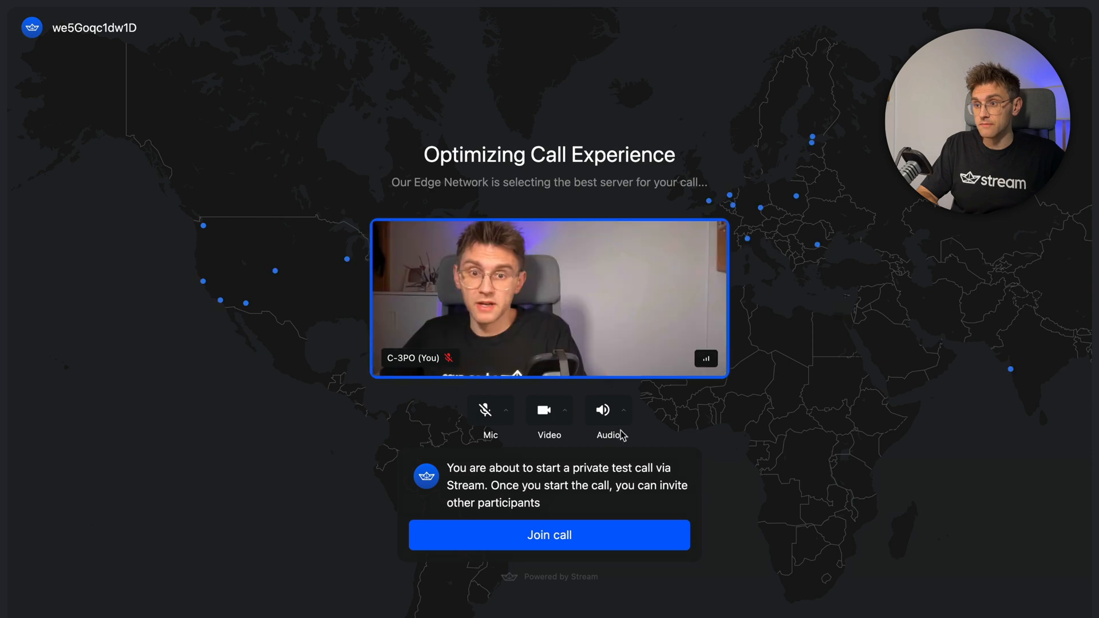
pyautogui.click(549, 534)
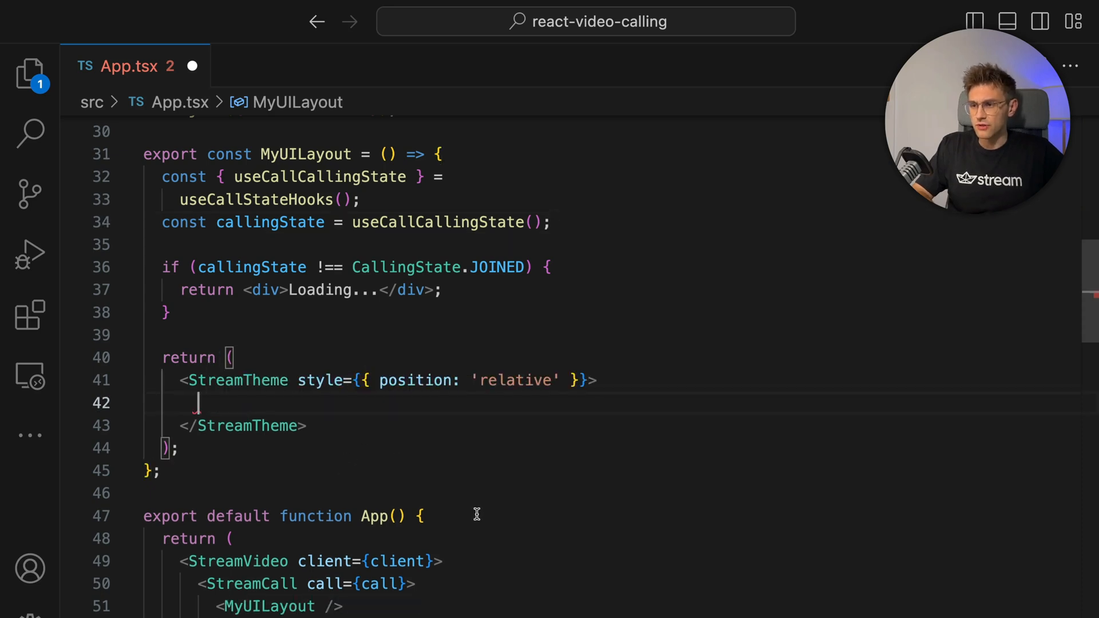
# Render a relative-positioned StreamTheme with bottom-bar SpeakerLayout and CallControls
pyautogui.write("<SpeakerLayout participantsBarPosition='bottom' />")
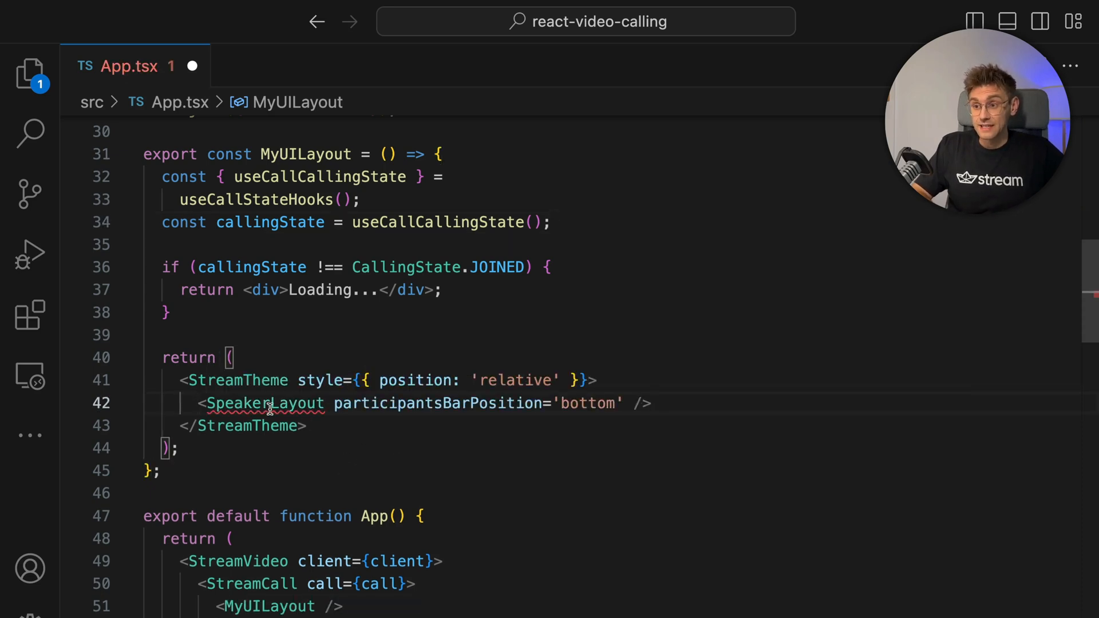
pyautogui.moveTo(265, 403)
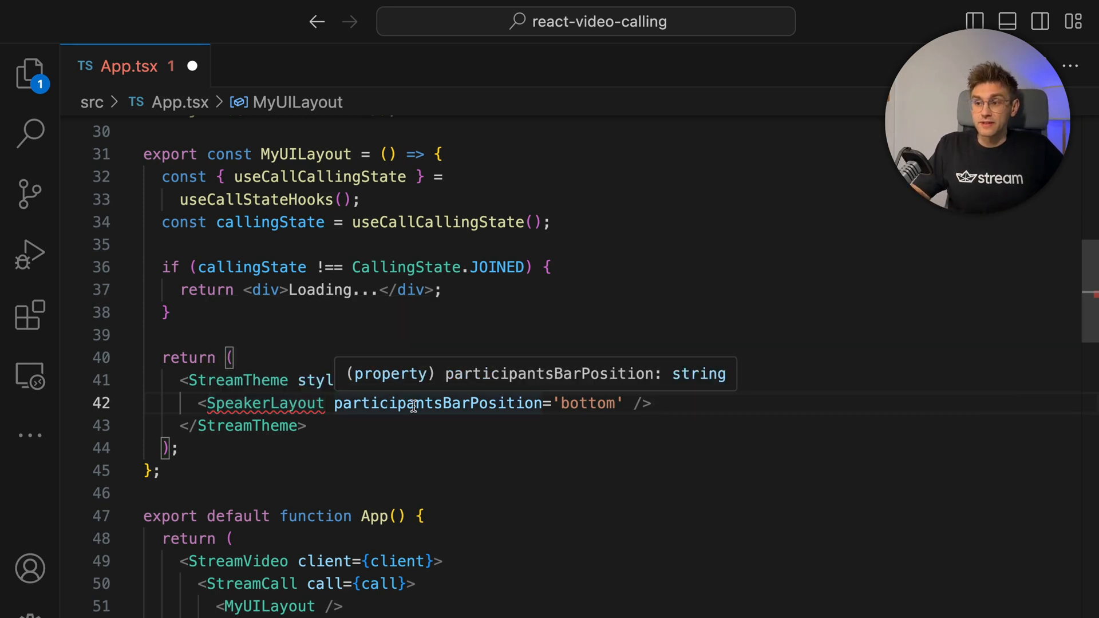
pyautogui.write("style={{ position: 'relative' }}>")
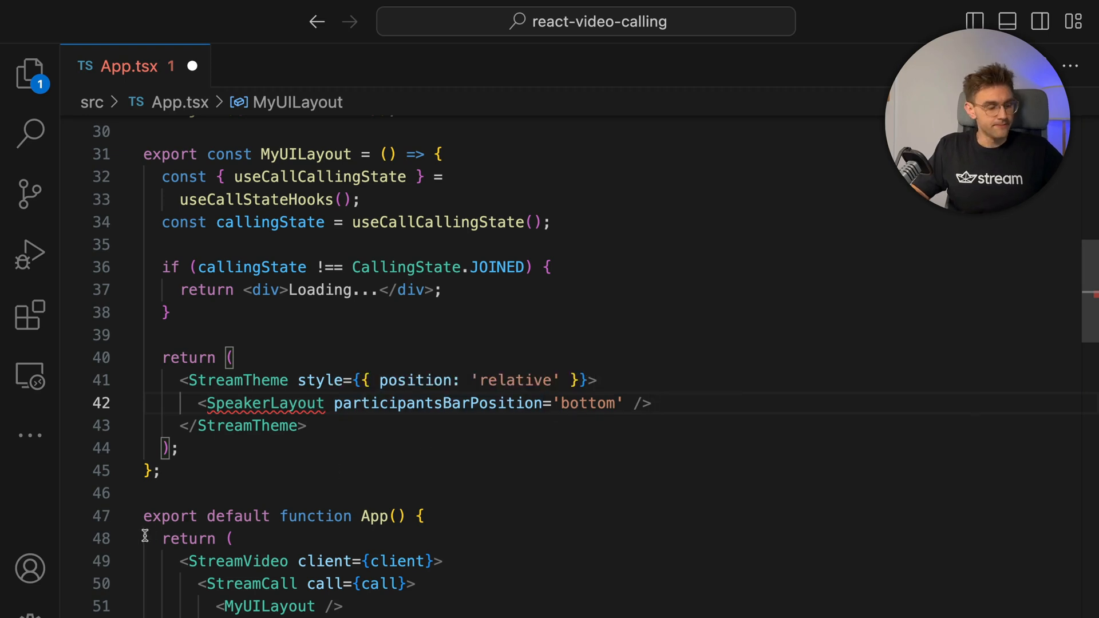
pyautogui.write('<CallControls />')
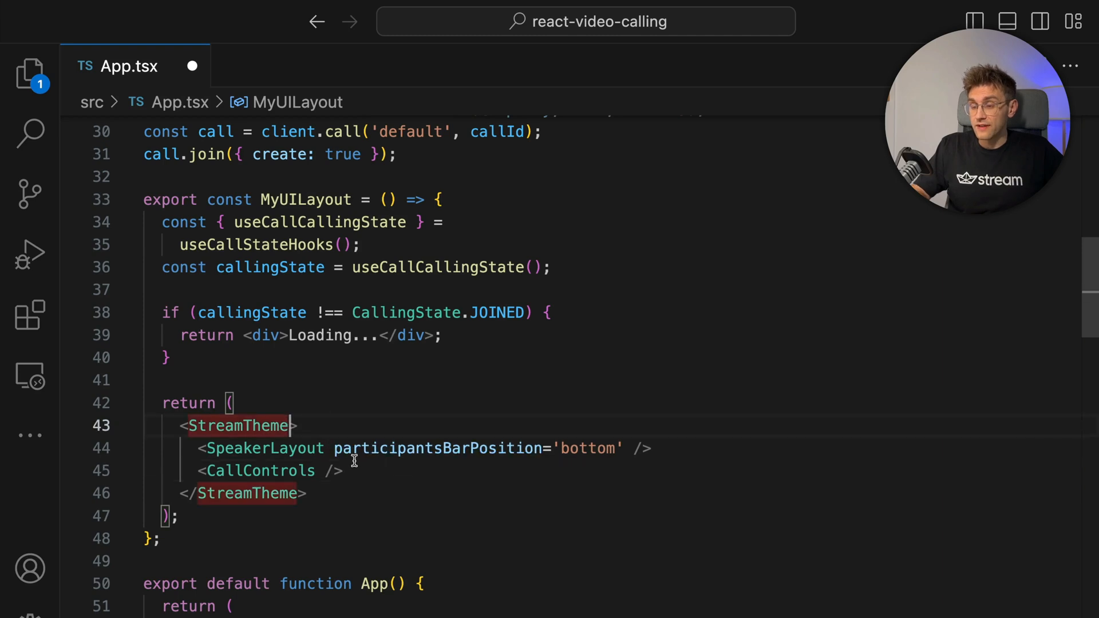
pyautogui.moveTo(394, 547)
pyautogui.write('inde')
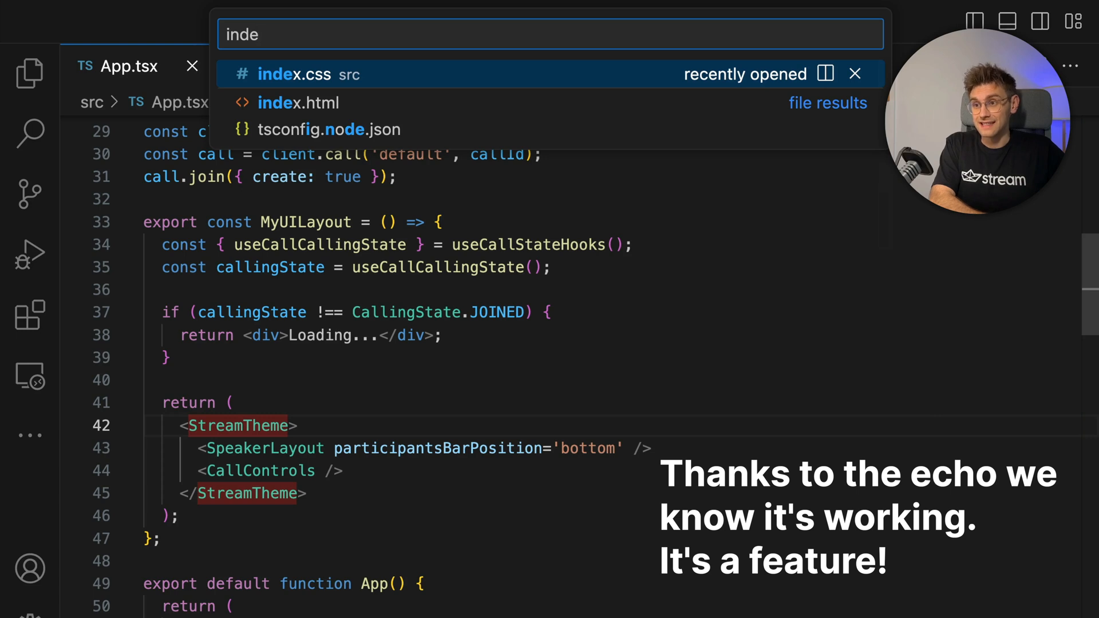
# Add a .str-video rule in index.css: #272a30 background, 100dvh by 100vw, flex column
pyautogui.click(310, 75)
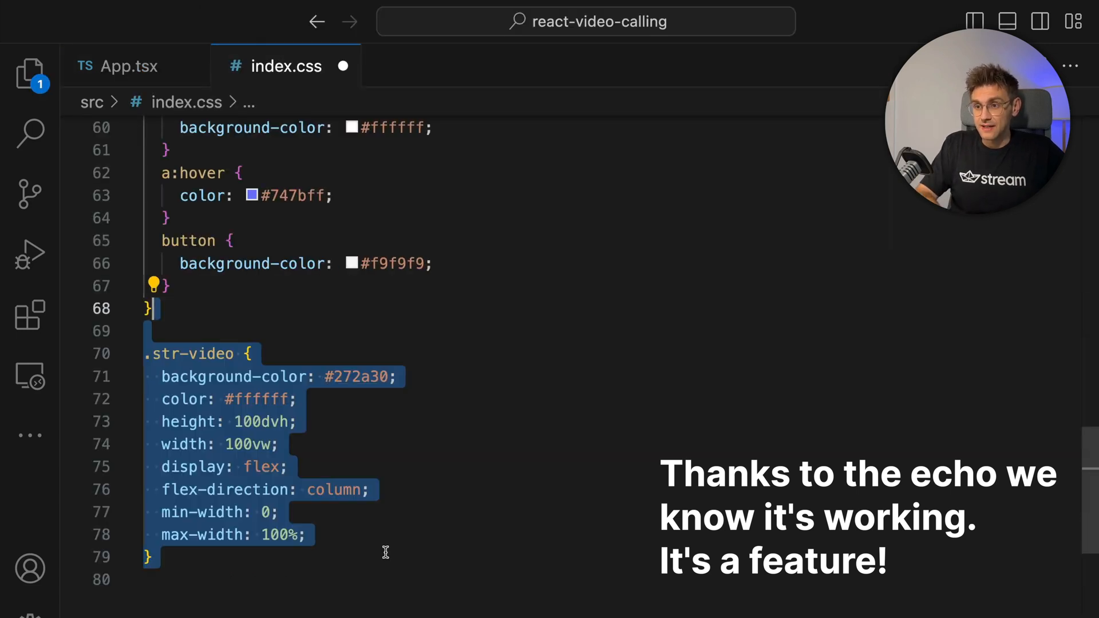
pyautogui.moveTo(235, 377)
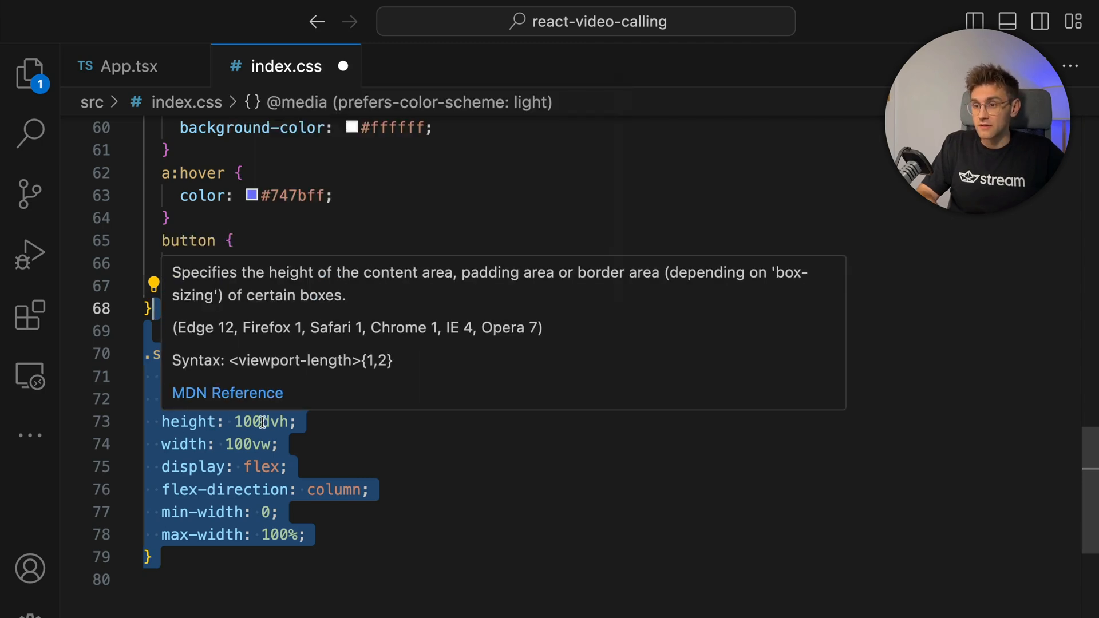
pyautogui.write('background-color: #f9f9f9;')
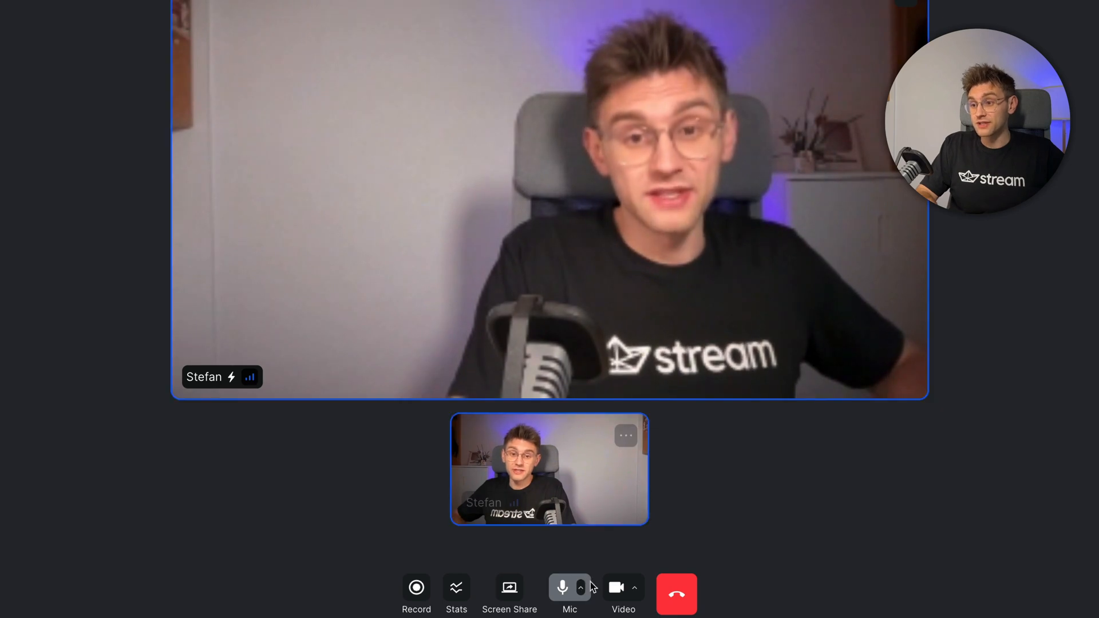
# Toggle the microphone and camera off and back on in the localhost call
pyautogui.click(615, 587)
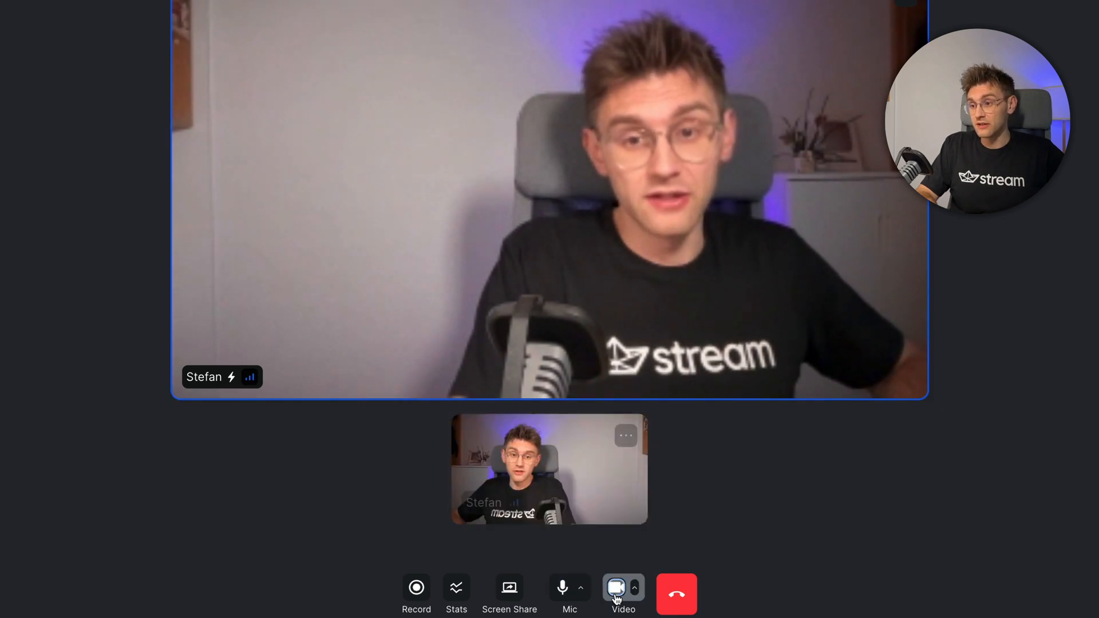
pyautogui.click(562, 587)
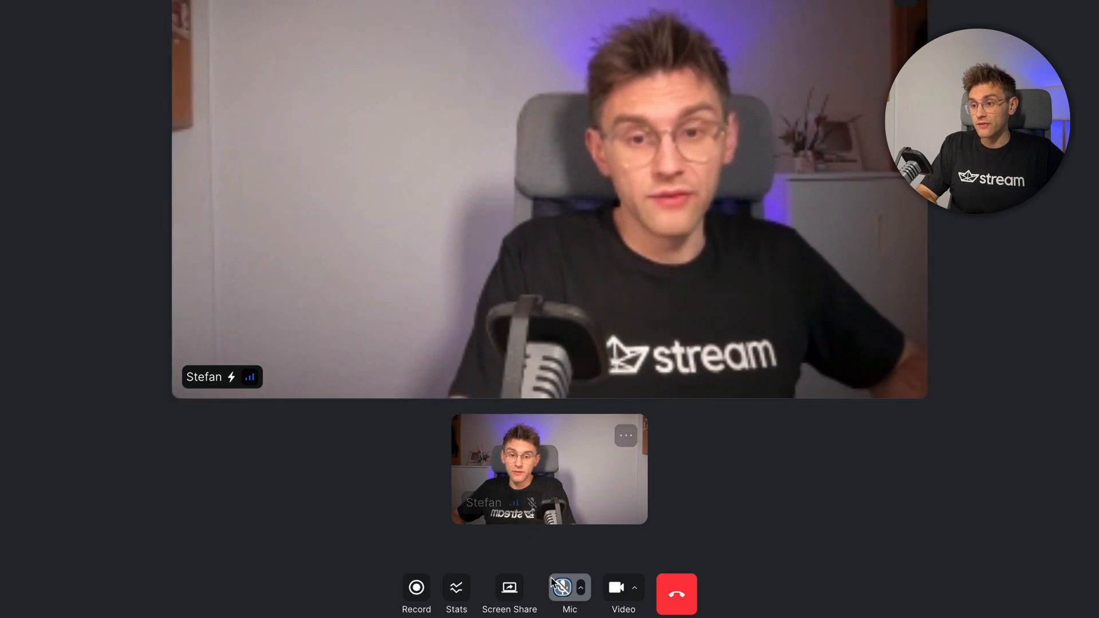
pyautogui.click(560, 587)
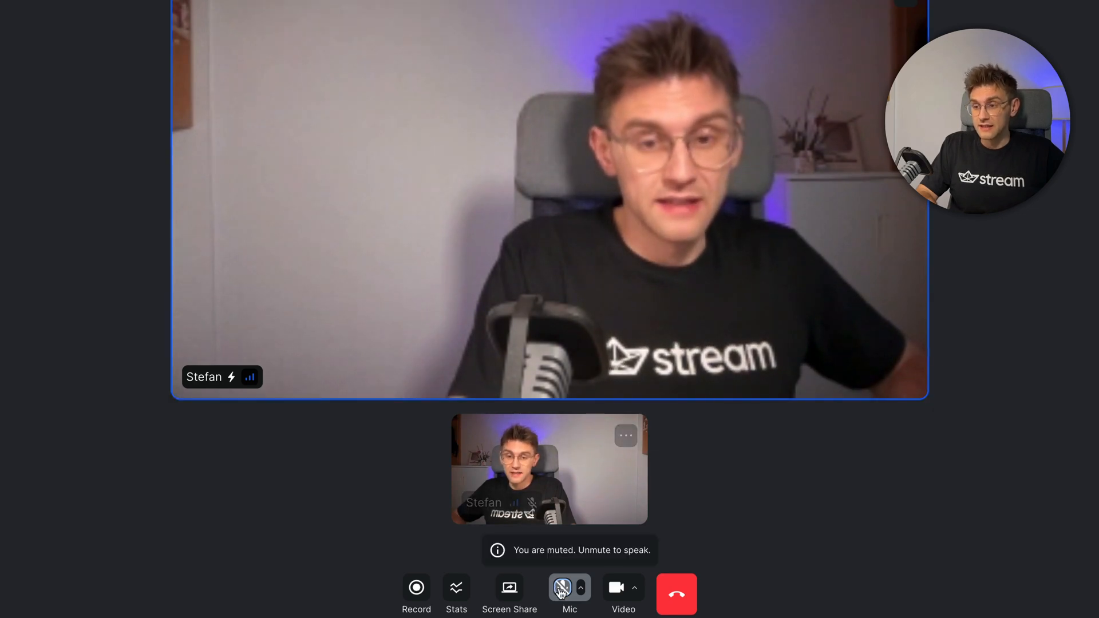
pyautogui.click(561, 587)
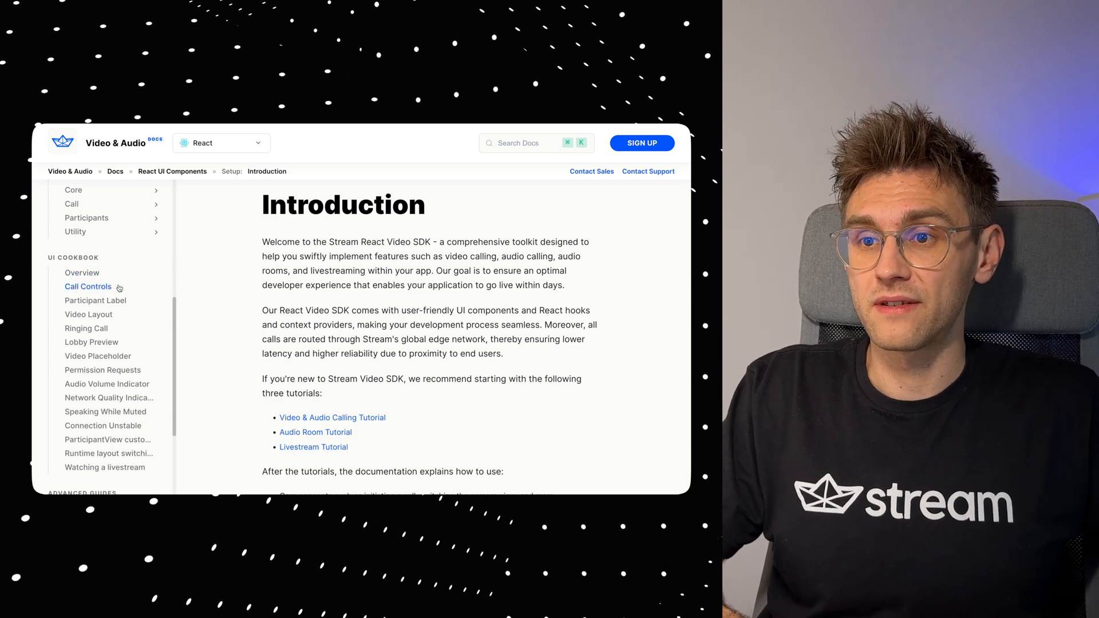
pyautogui.moveTo(89, 314)
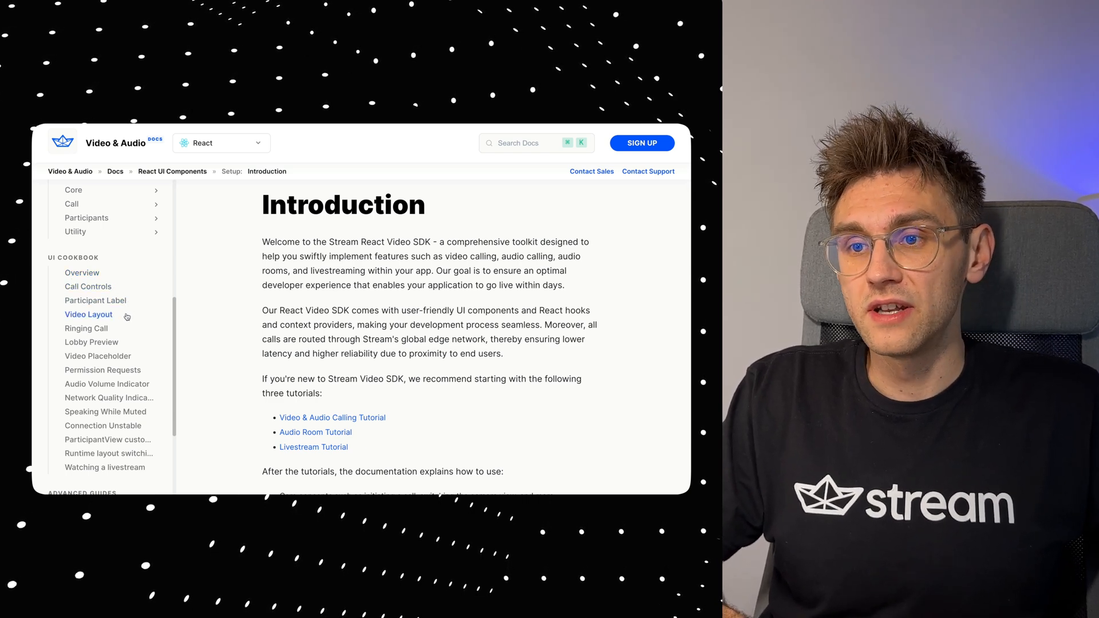